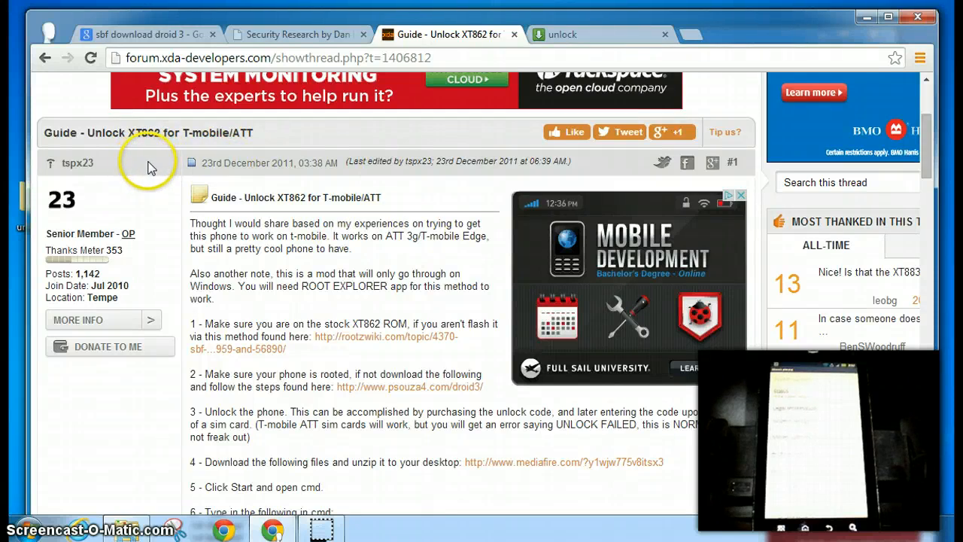
mouse_move(149, 167)
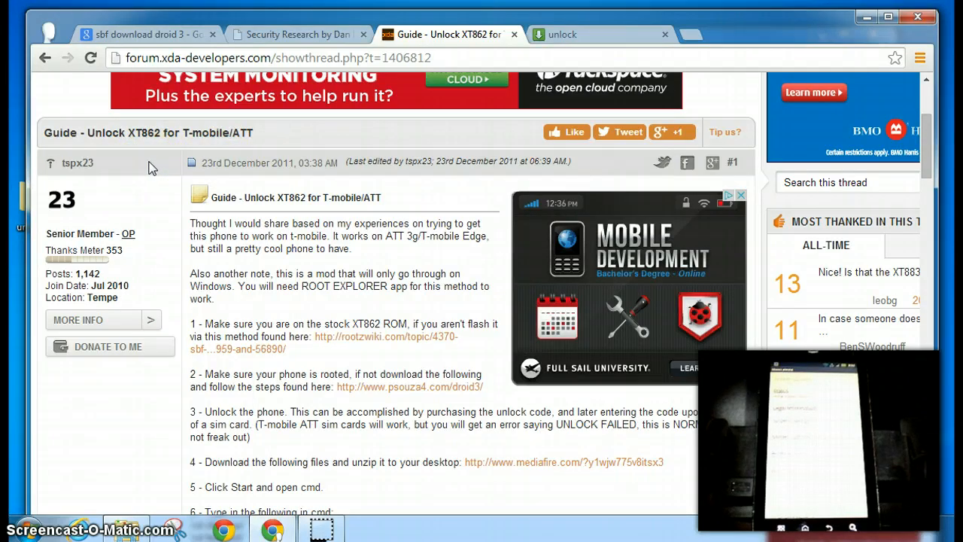
mouse_move(227, 154)
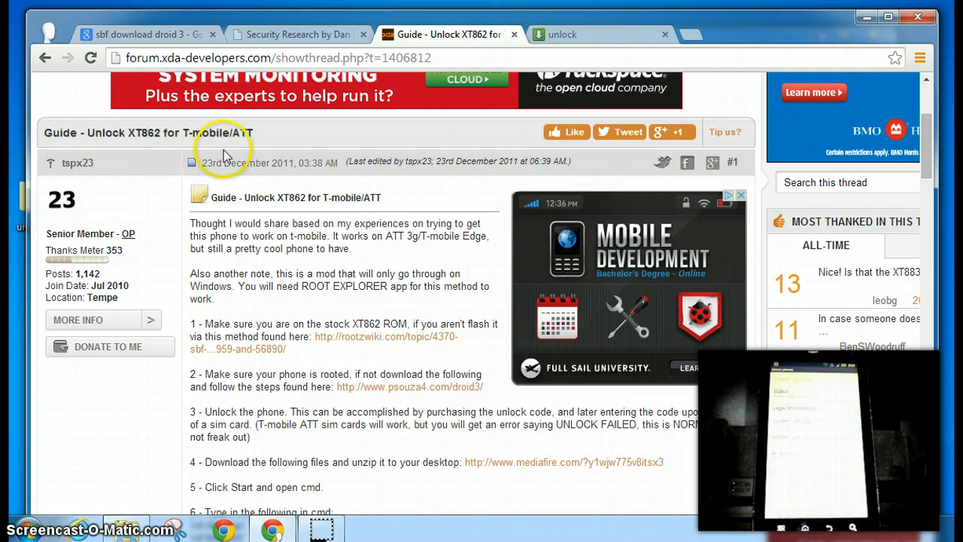
mouse_move(284, 148)
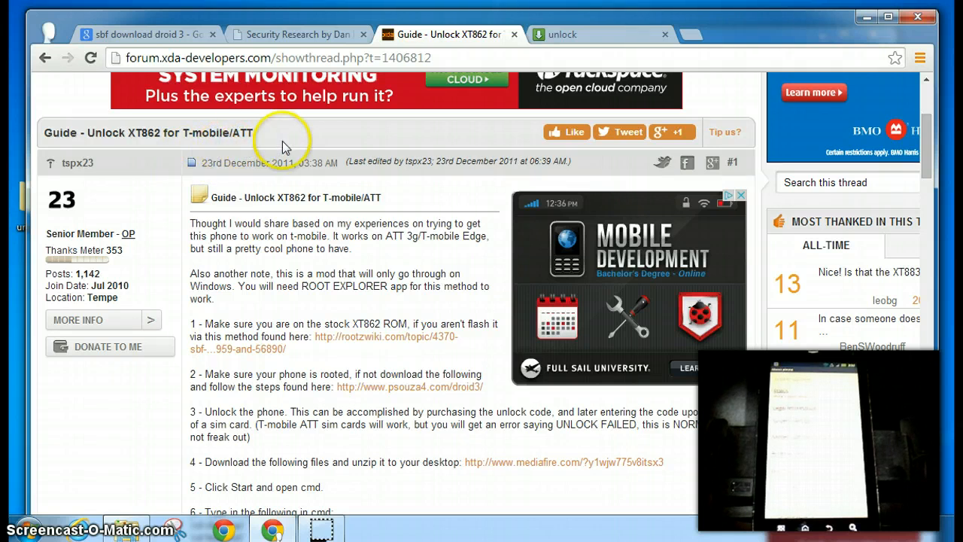
mouse_move(293, 141)
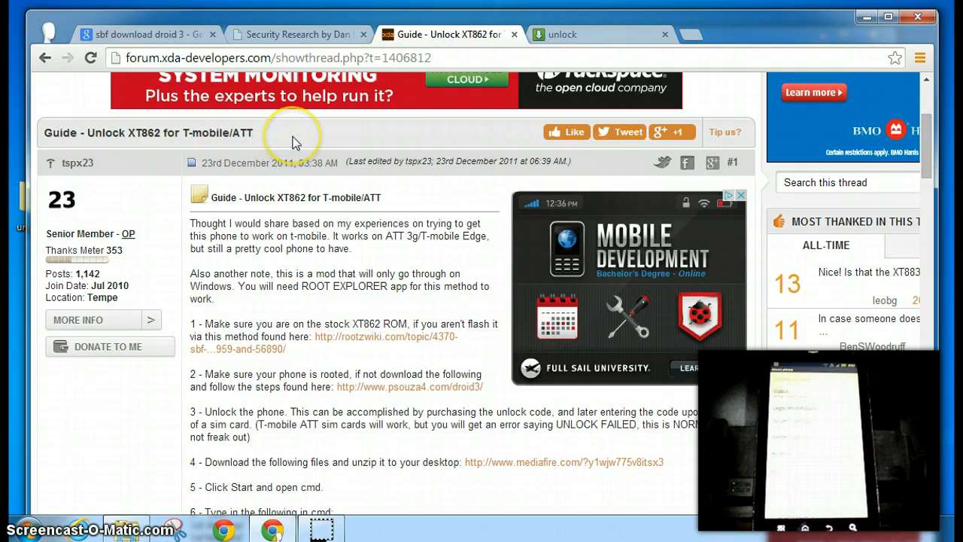
mouse_move(149, 187)
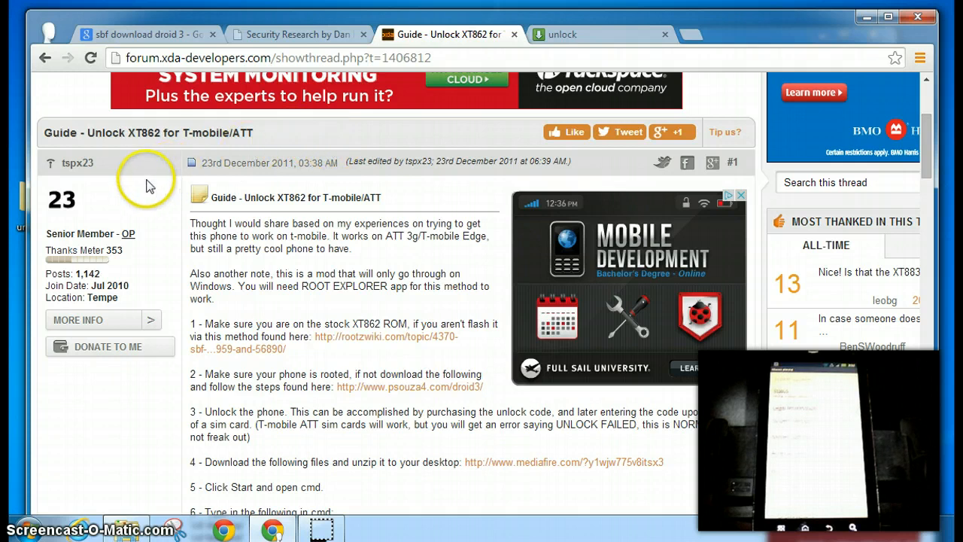
mouse_move(158, 102)
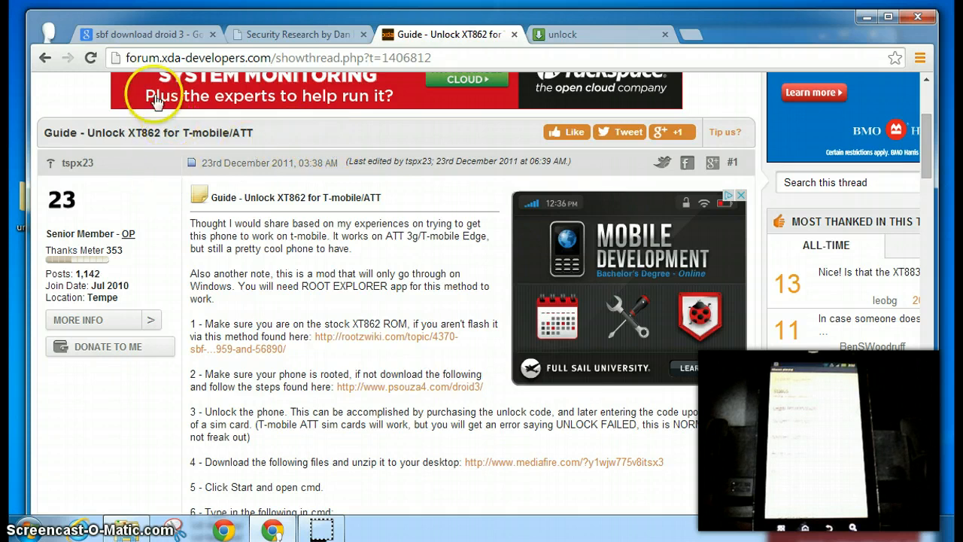
mouse_move(72, 187)
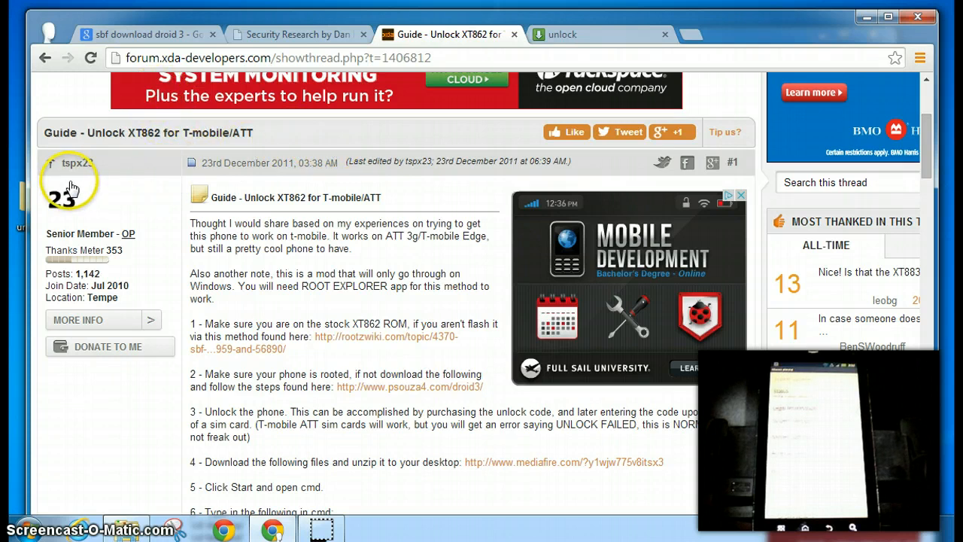
mouse_move(72, 187)
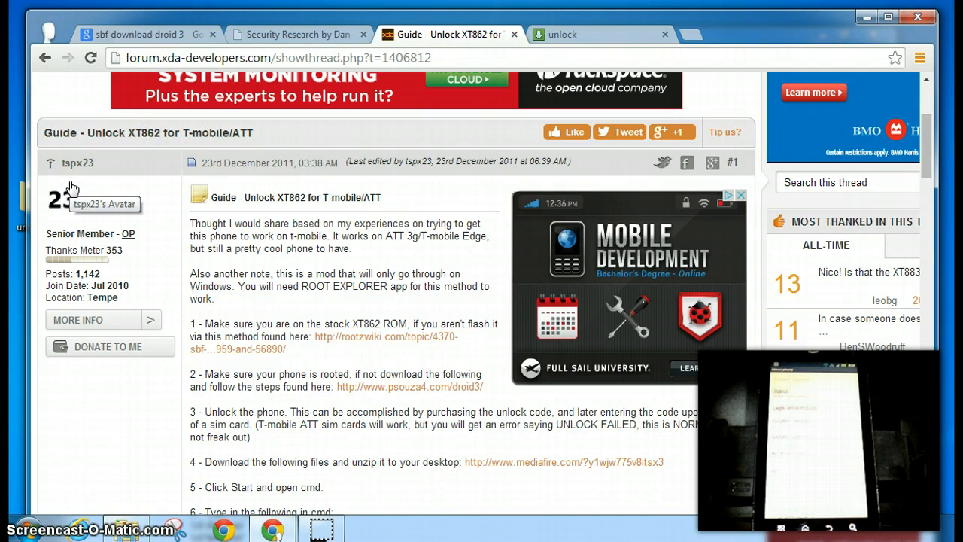
mouse_move(307, 280)
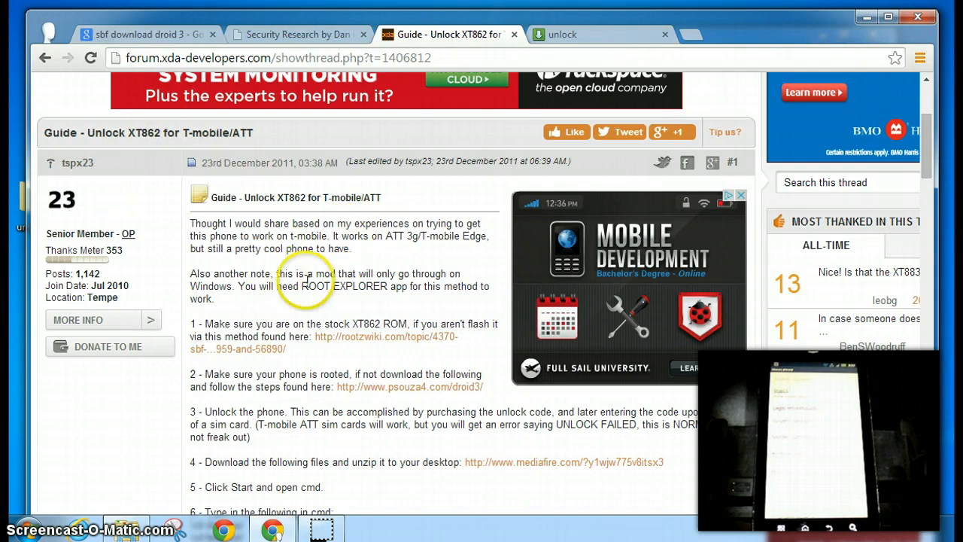
mouse_move(409, 255)
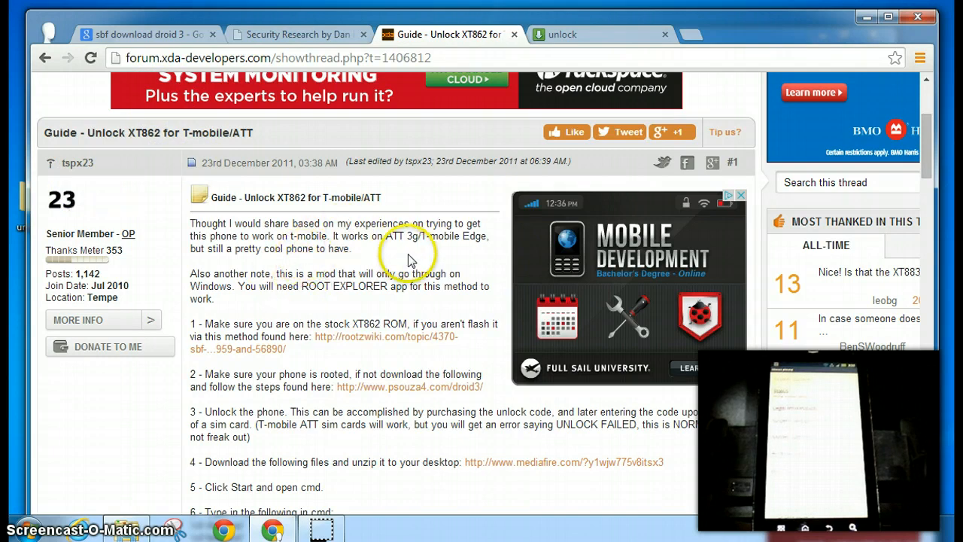
mouse_move(440, 271)
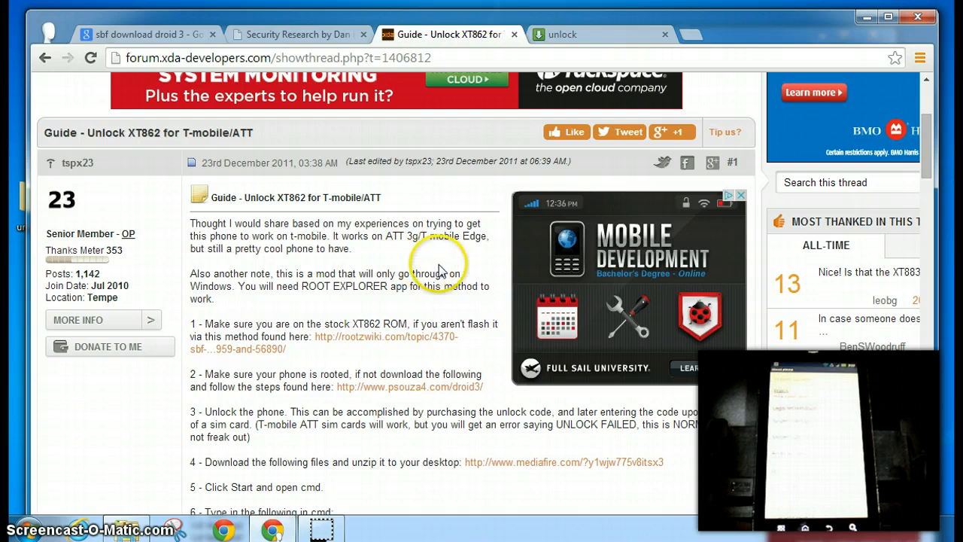
mouse_move(298, 334)
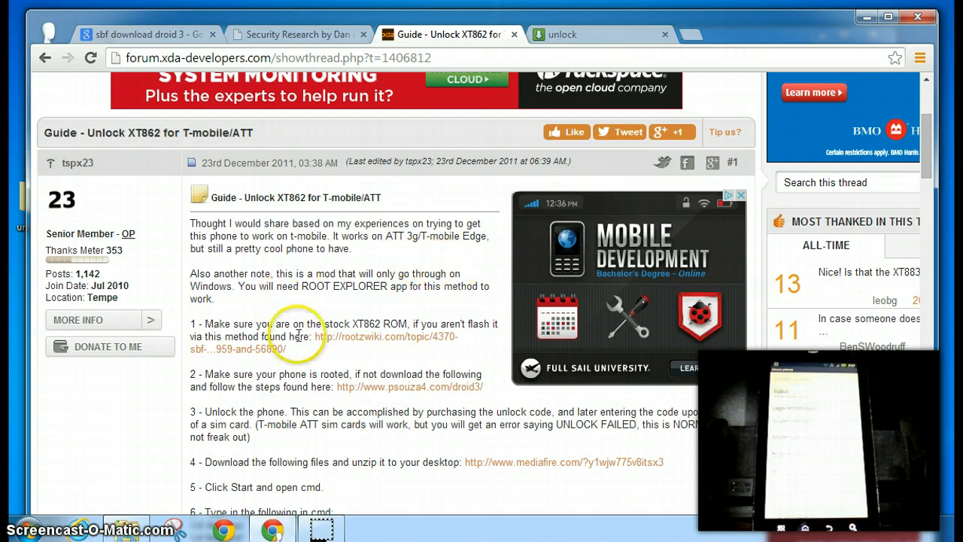
mouse_move(383, 355)
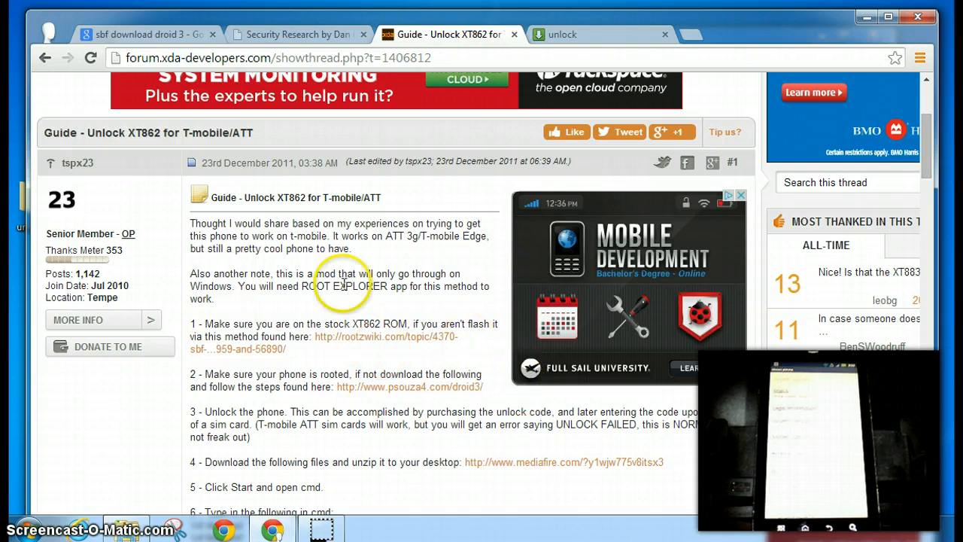
mouse_move(346, 286)
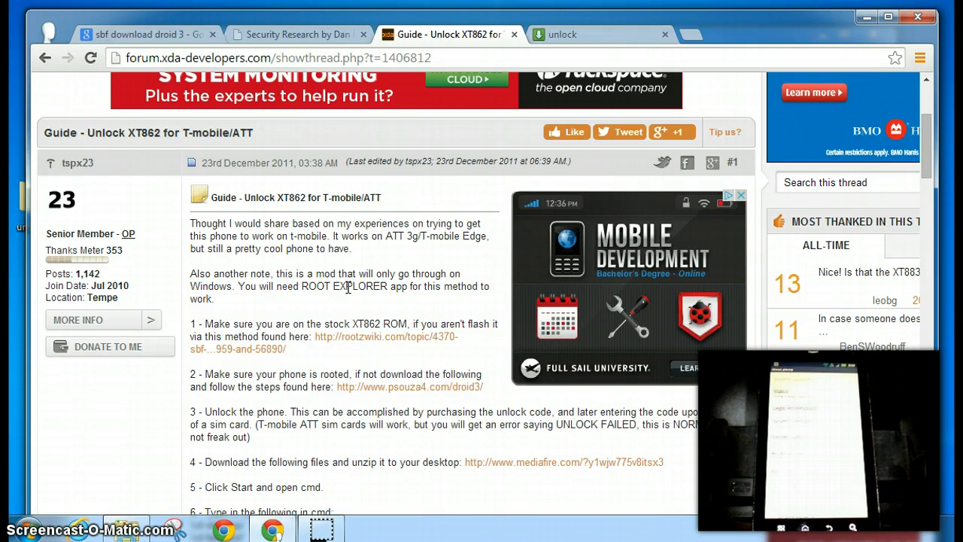
mouse_move(364, 370)
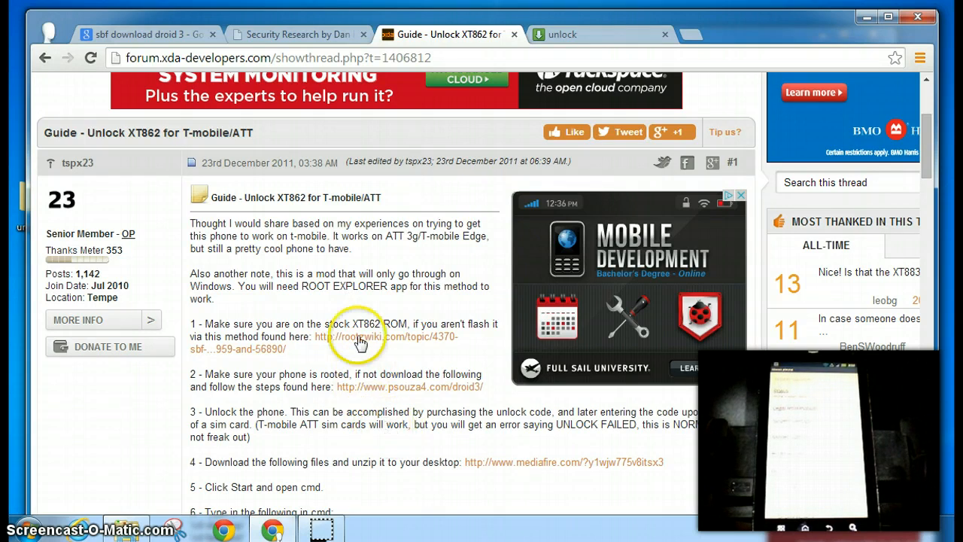
mouse_move(223, 330)
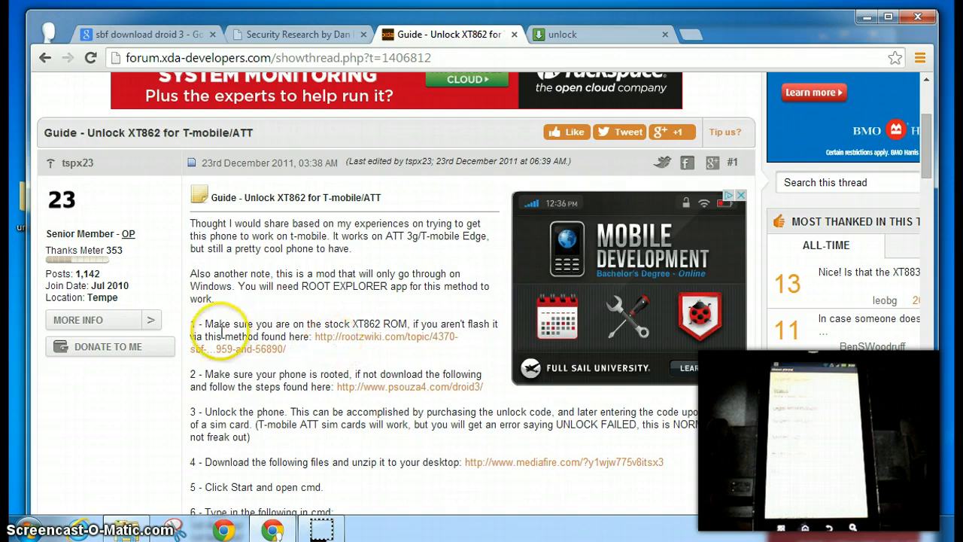
mouse_move(478, 325)
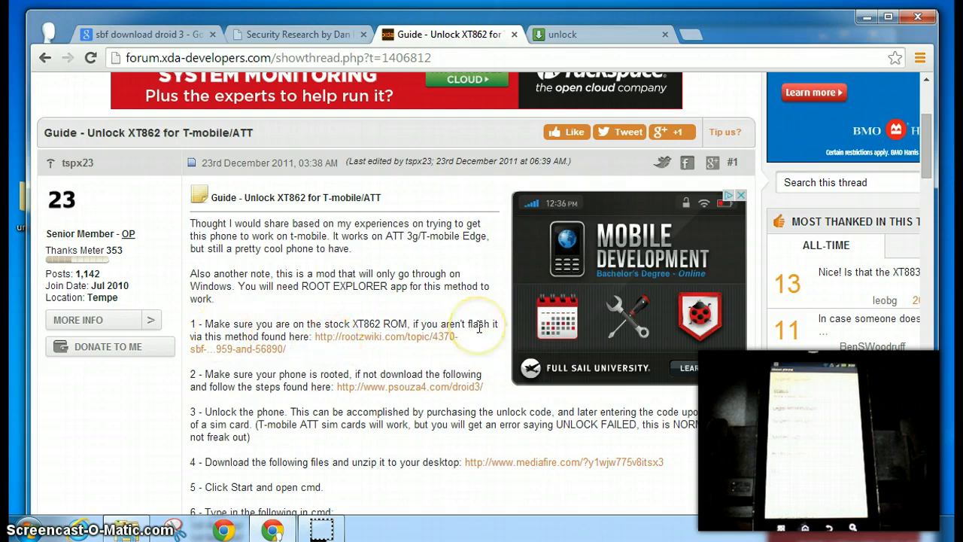
mouse_move(349, 378)
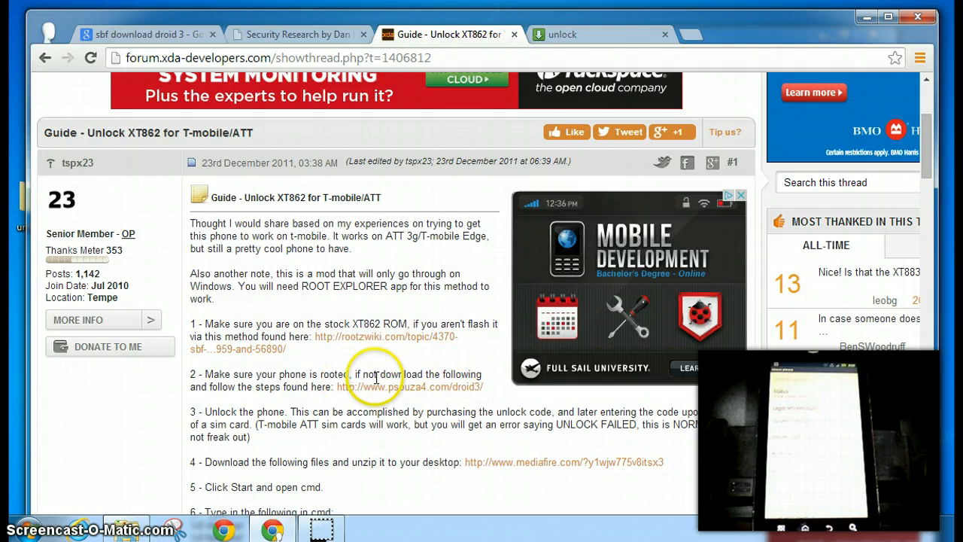
mouse_move(484, 397)
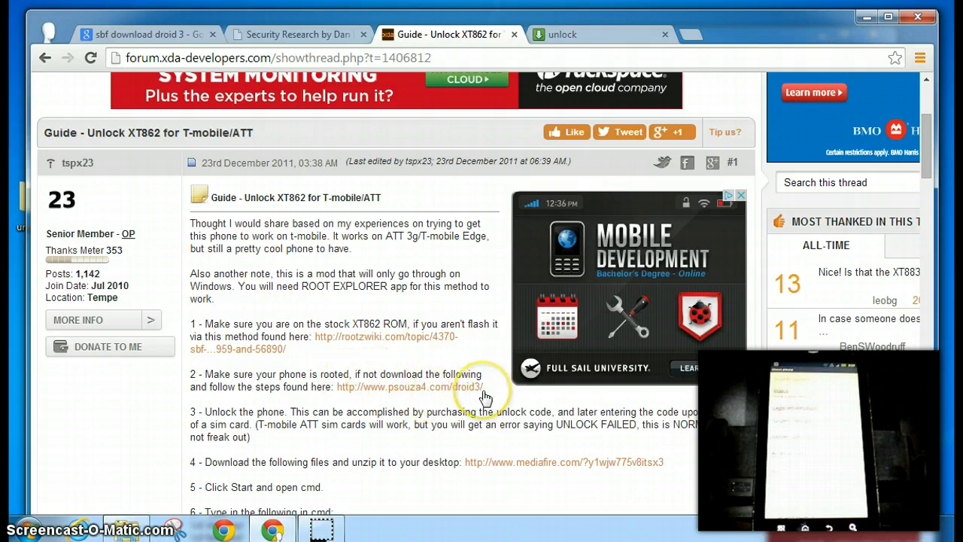
Switch to the 'Security Research by Dan' tab with the Rooting the Droid 4 post.
click(294, 33)
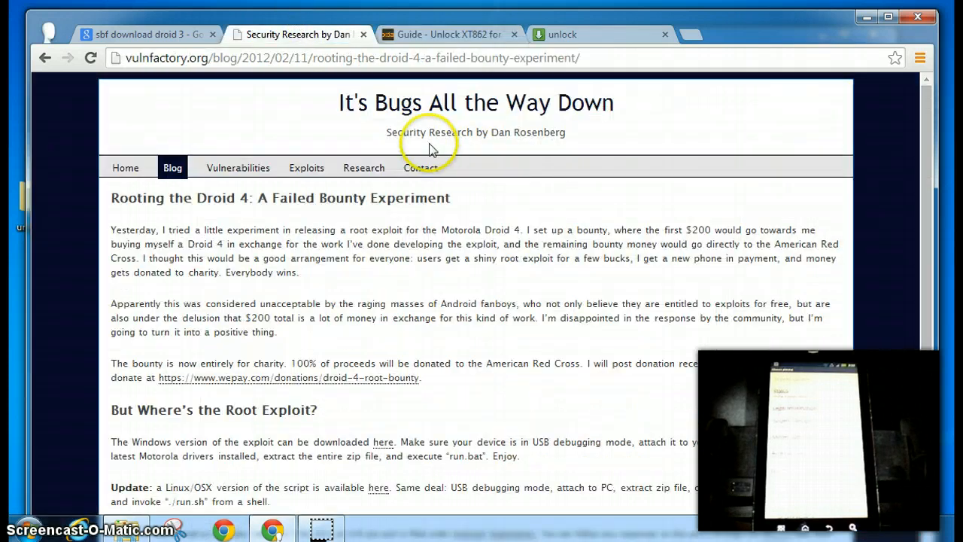
mouse_move(253, 228)
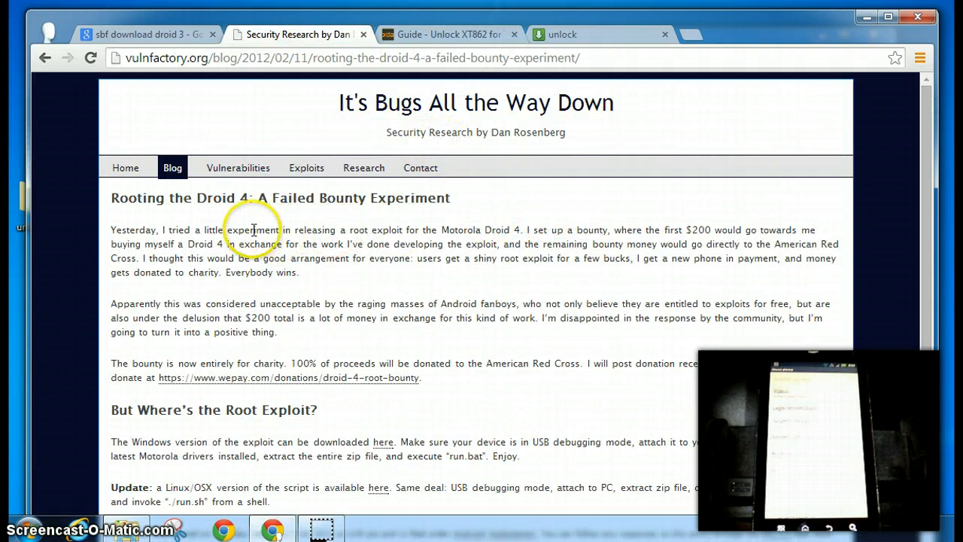
mouse_move(344, 317)
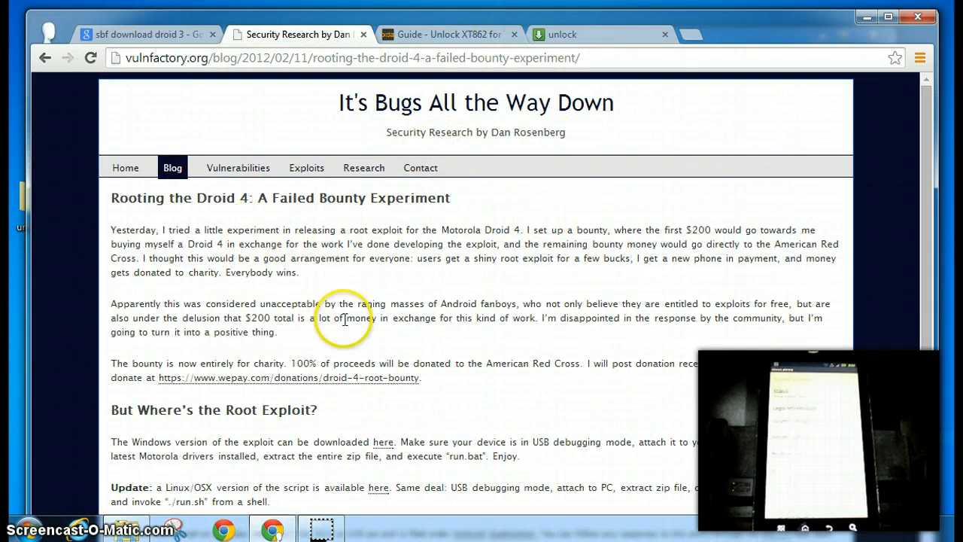
mouse_move(325, 472)
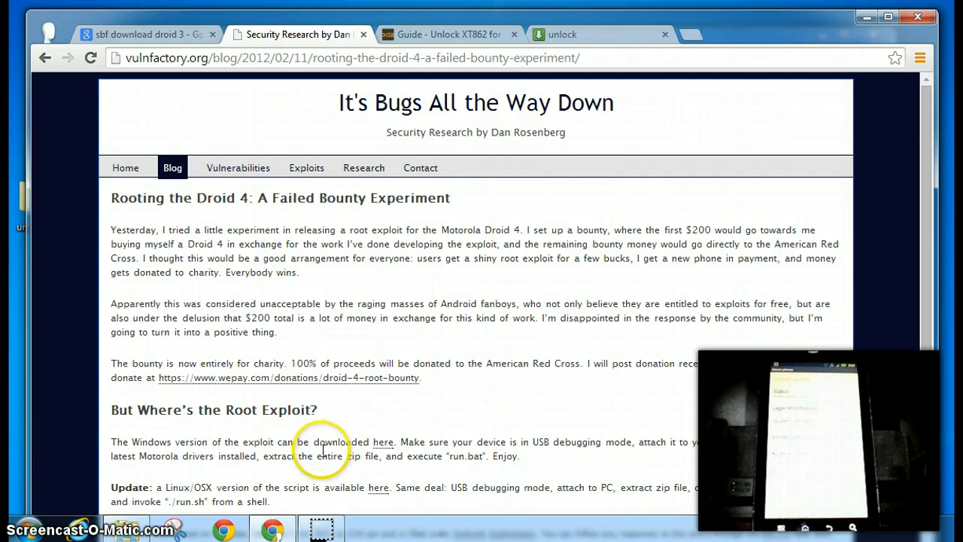
mouse_move(382, 450)
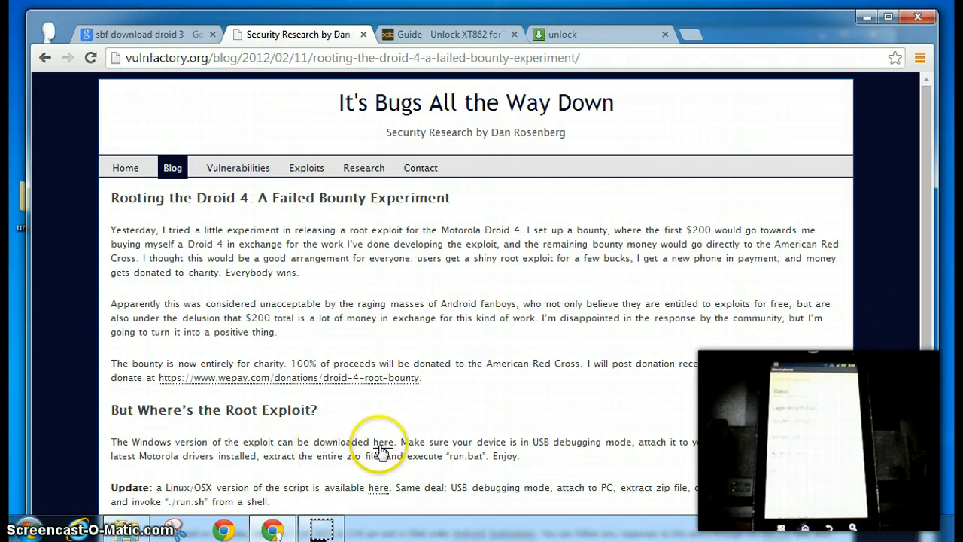
mouse_move(187, 93)
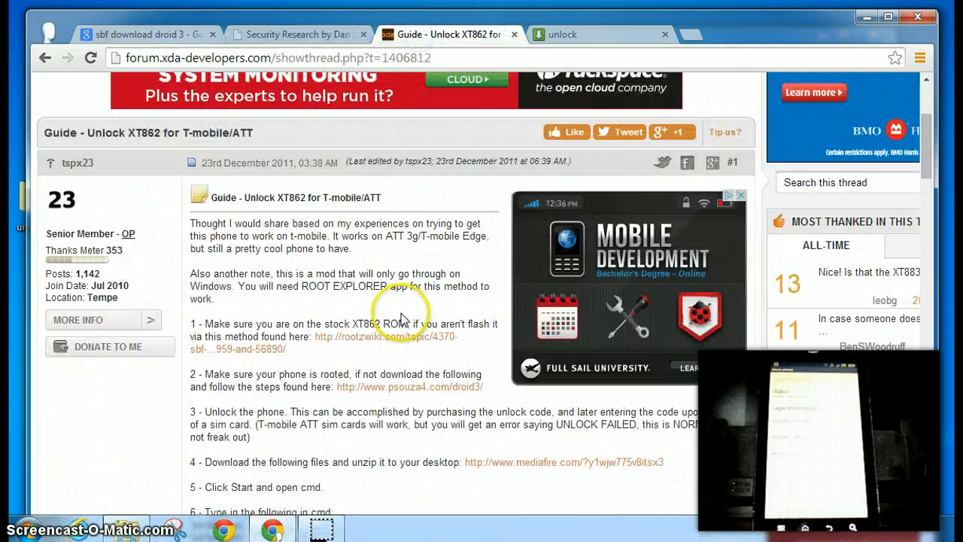
mouse_move(399, 397)
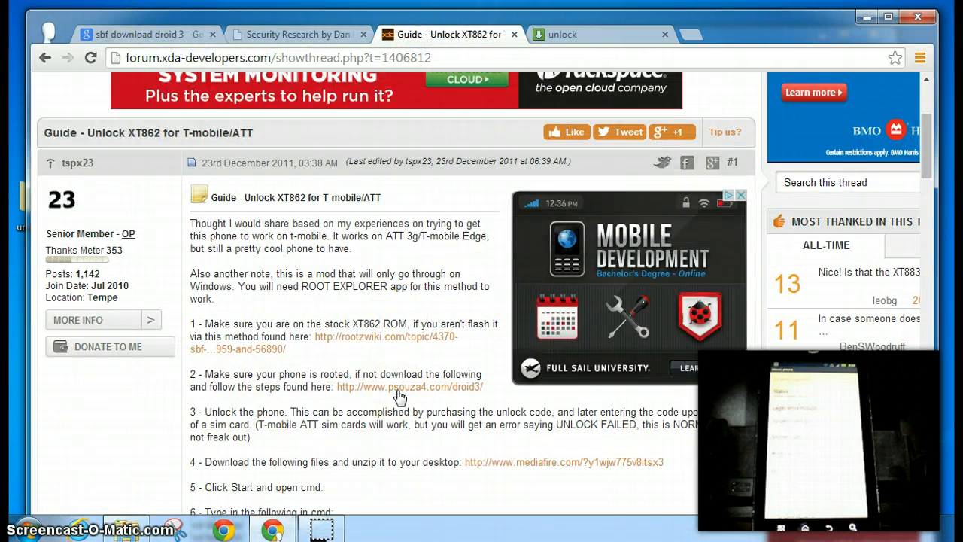
mouse_move(367, 339)
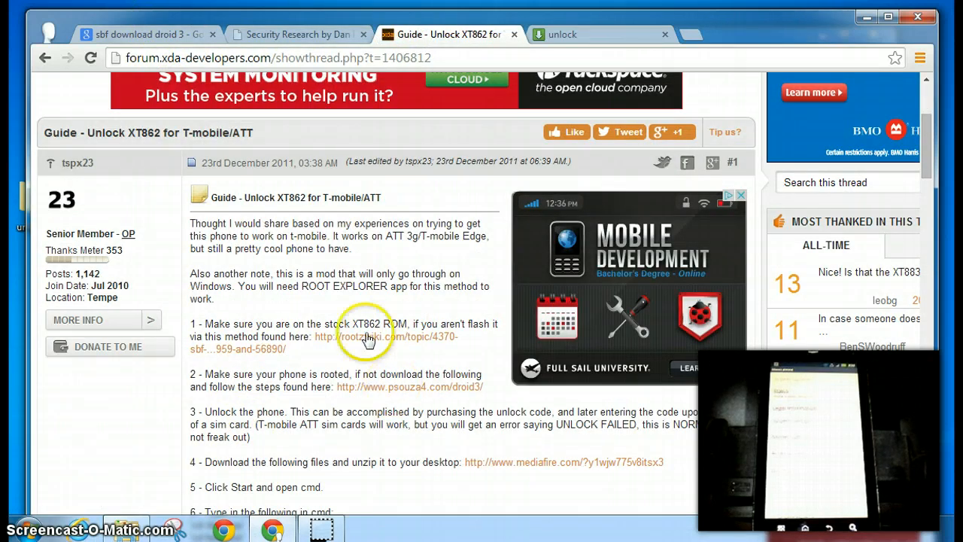
mouse_move(316, 295)
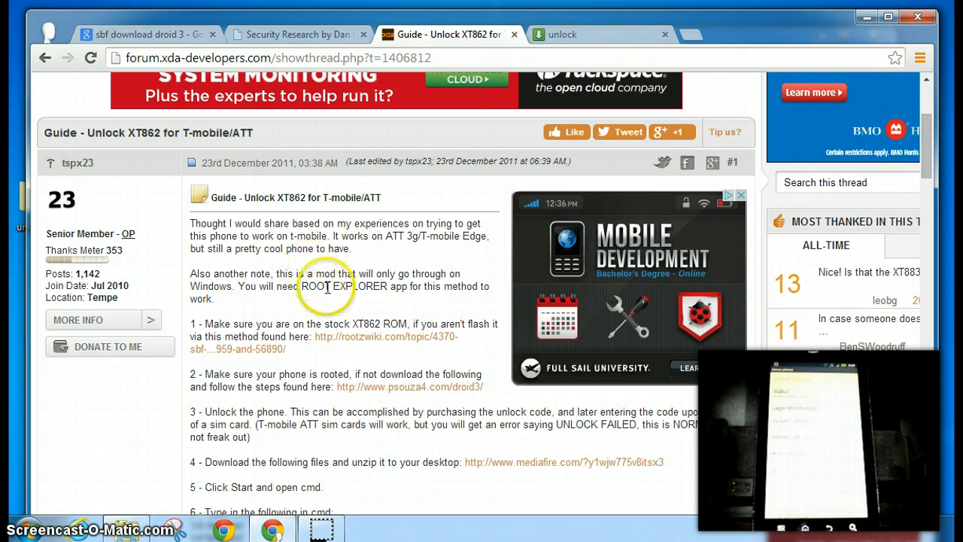
mouse_move(325, 289)
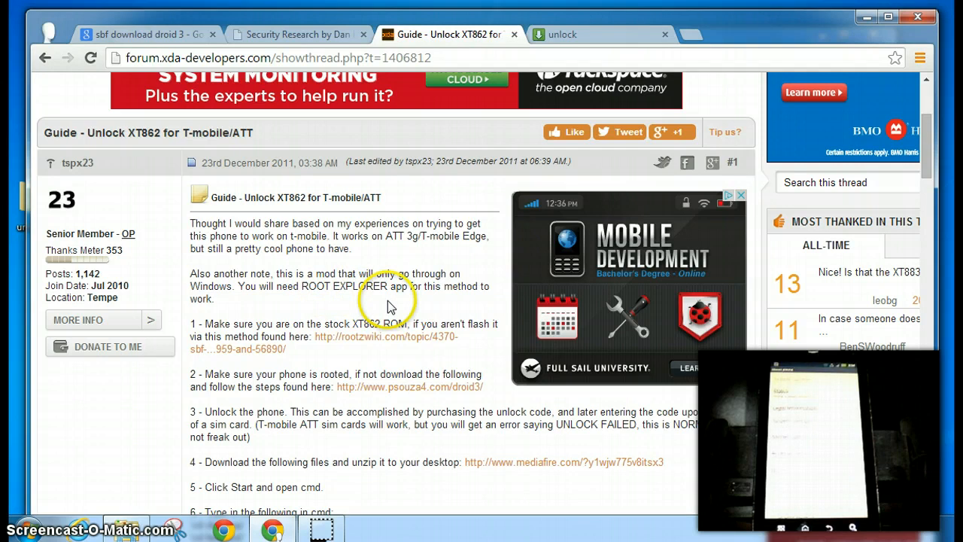
mouse_move(376, 301)
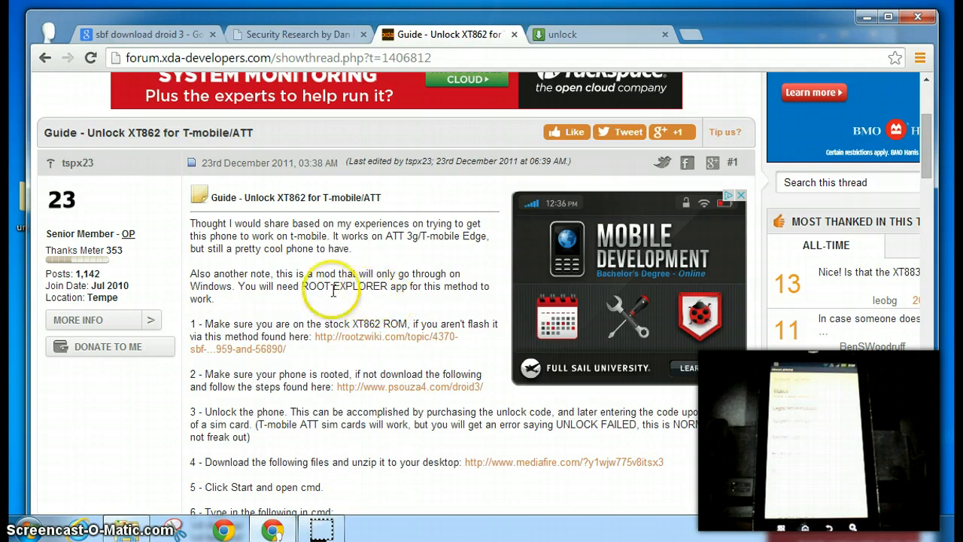
mouse_move(334, 307)
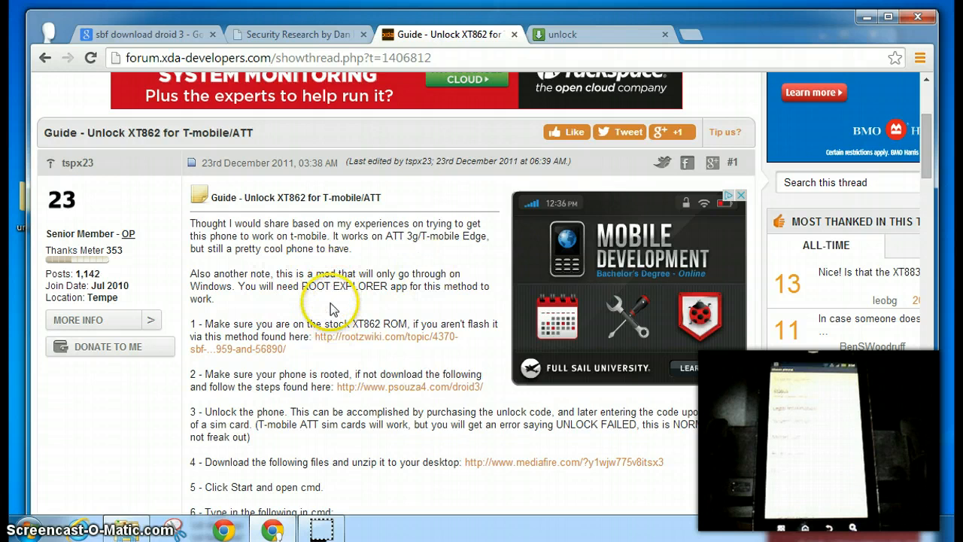
mouse_move(233, 414)
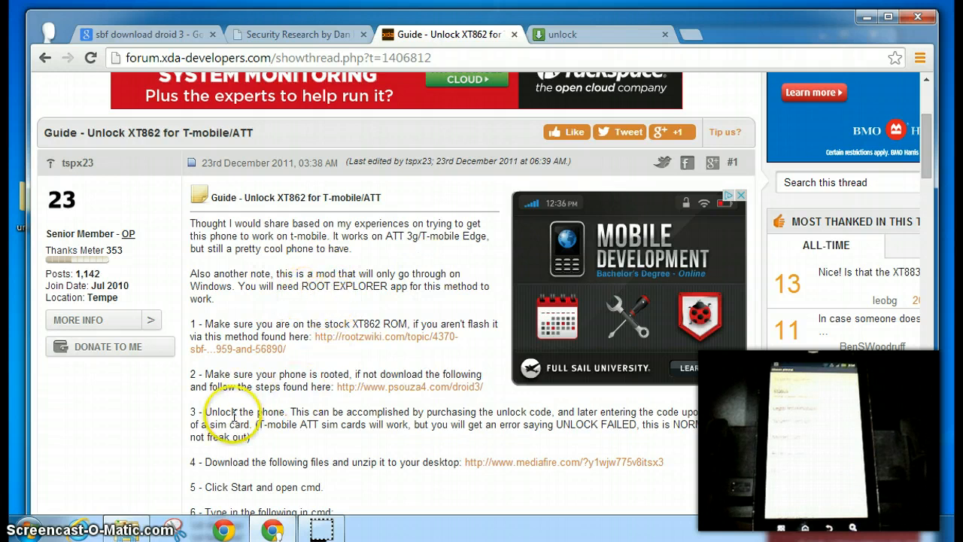
scroll(down, 3)
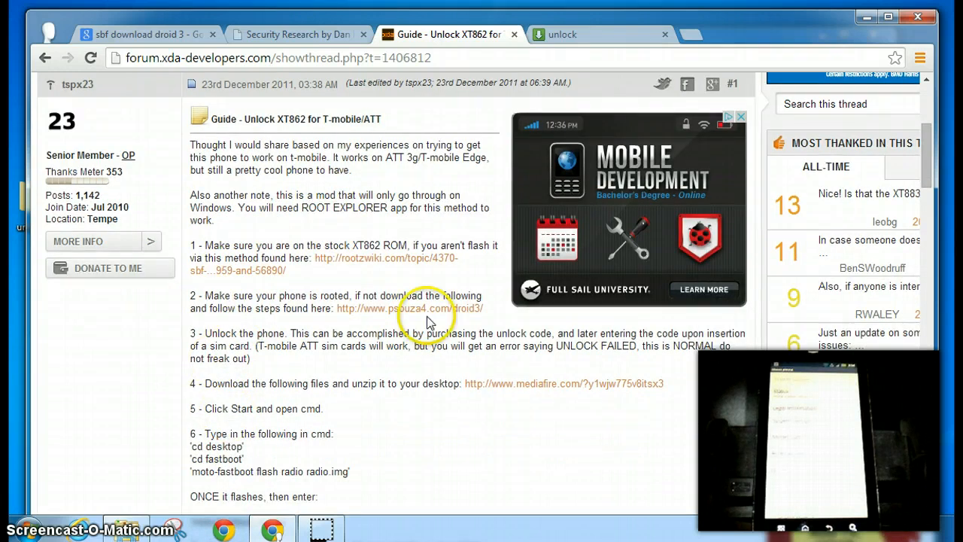
mouse_move(238, 358)
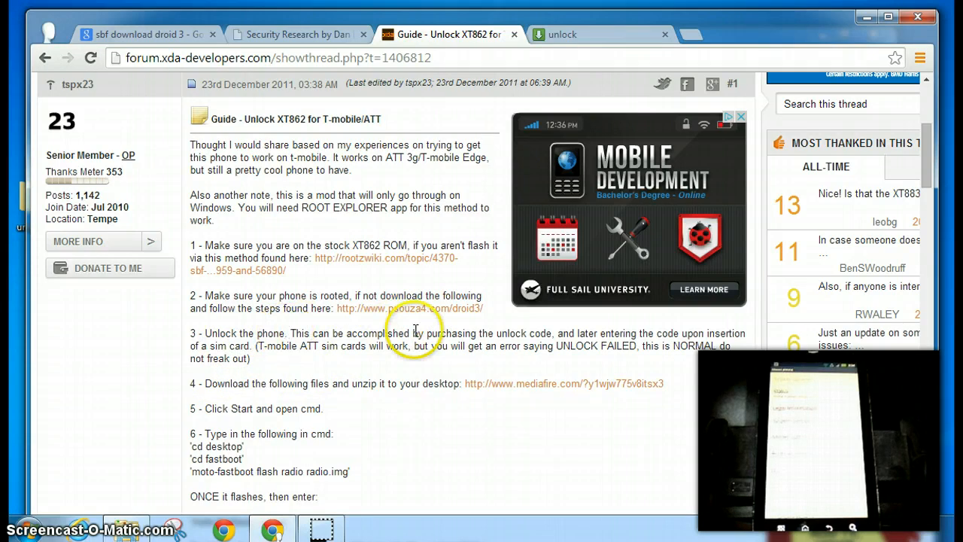
mouse_move(532, 332)
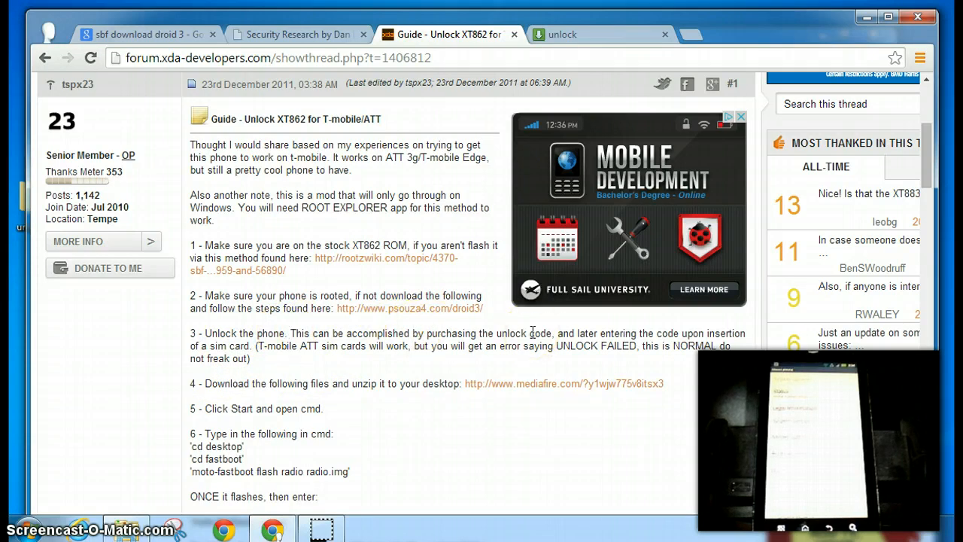
mouse_move(629, 331)
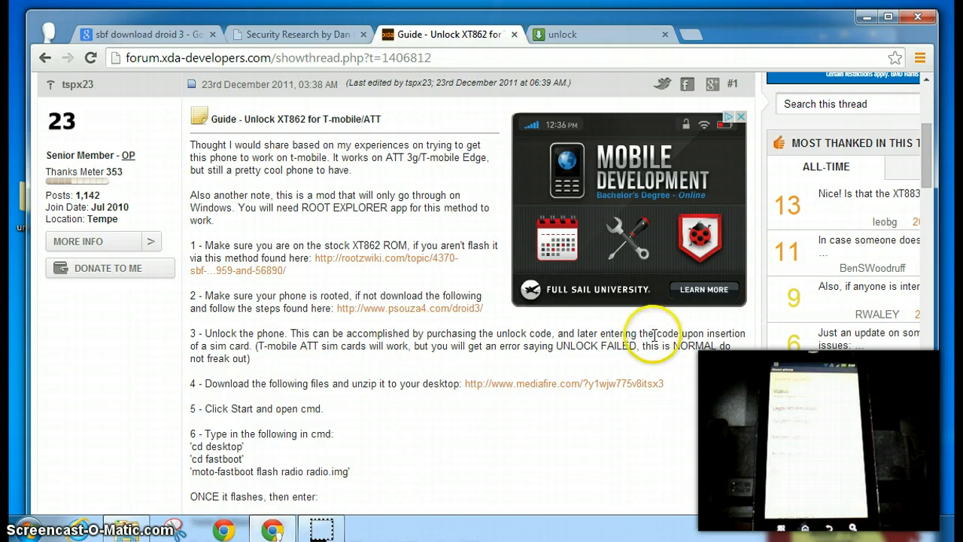
mouse_move(547, 346)
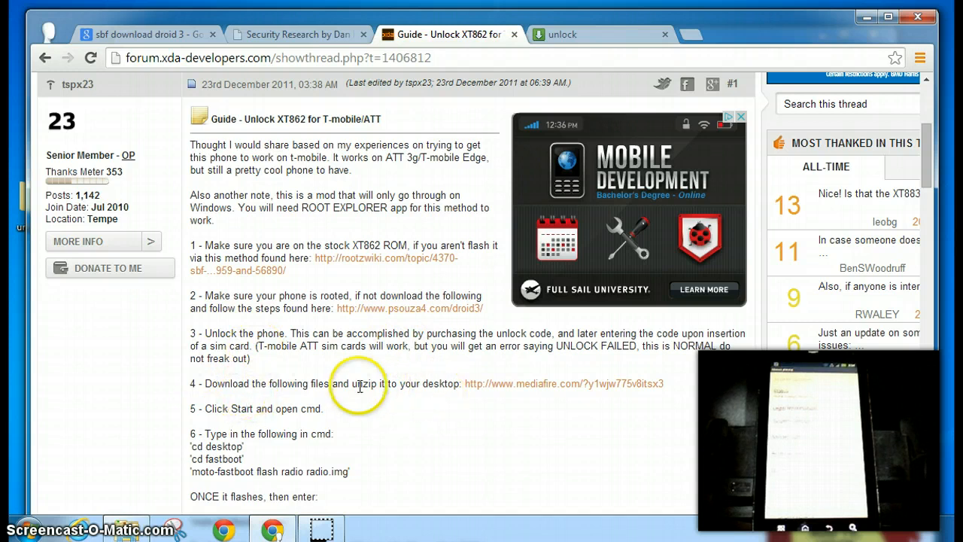
mouse_move(609, 394)
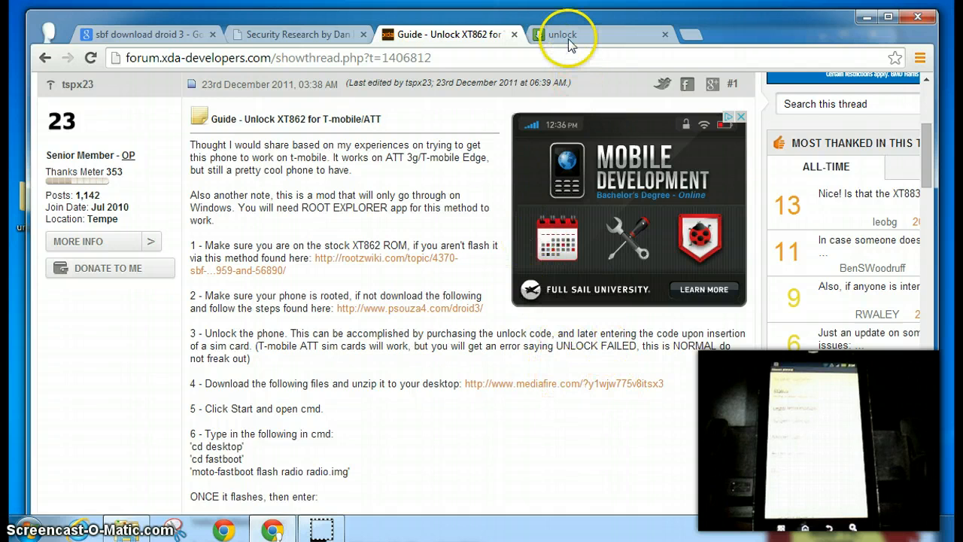
View the MediaFire unlock.zip download page, then return to the XDA unlock guide.
click(572, 34)
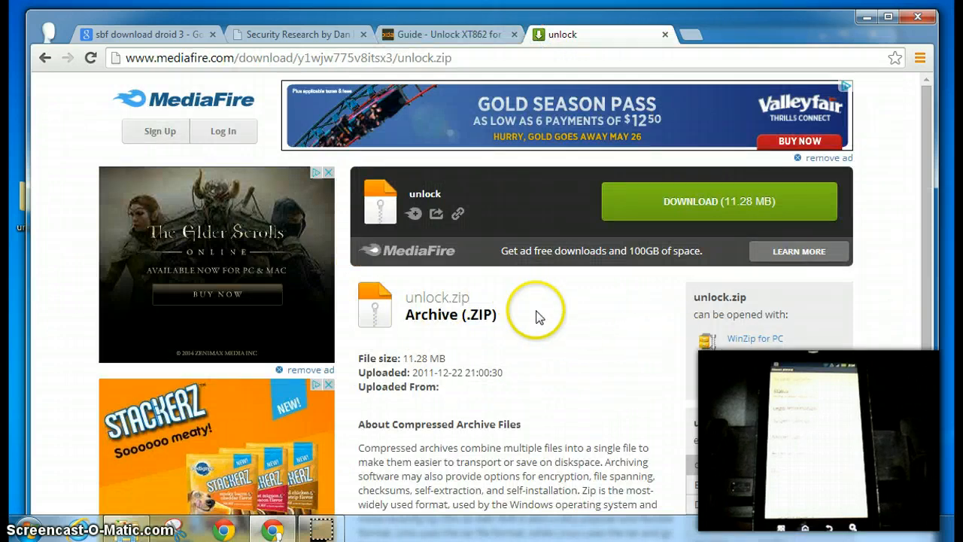
mouse_move(825, 312)
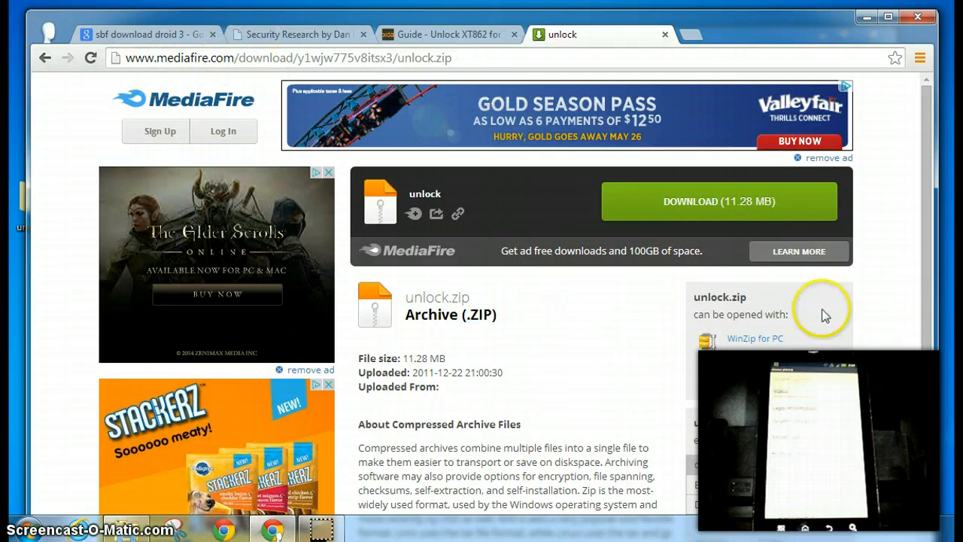
mouse_move(713, 302)
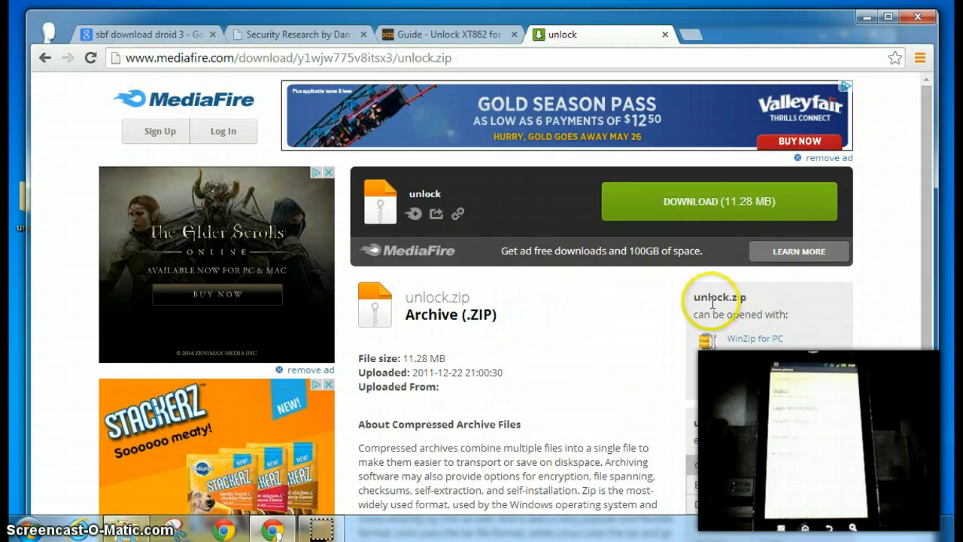
scroll(down, 3)
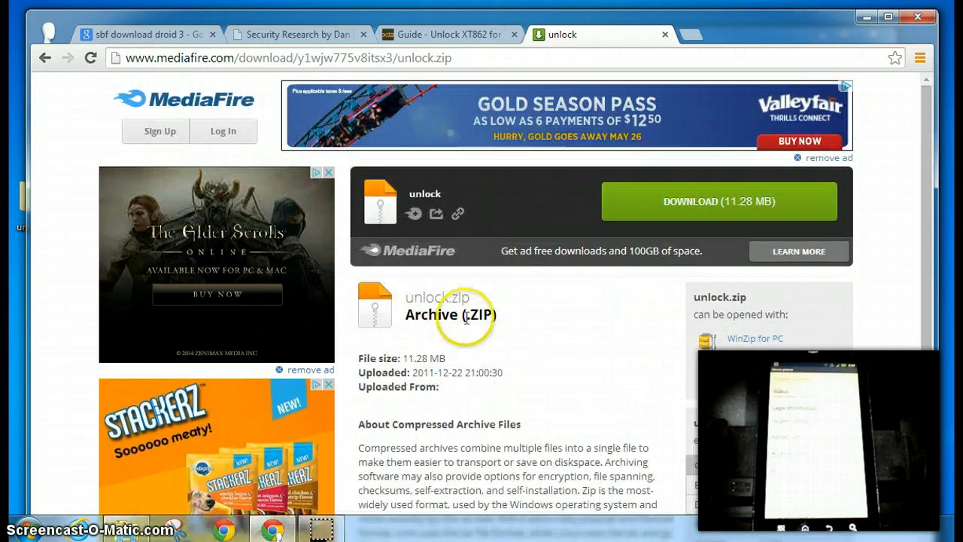
mouse_move(433, 75)
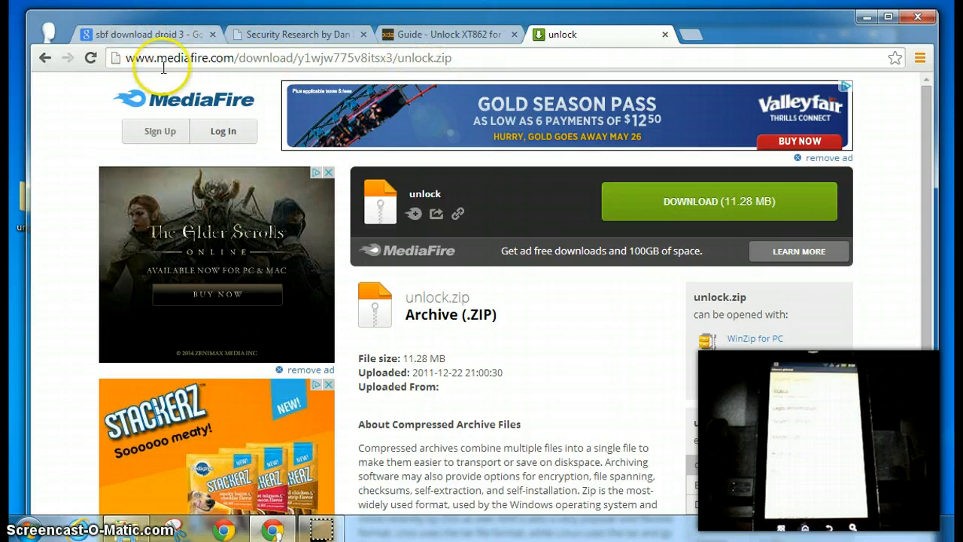
click(448, 33)
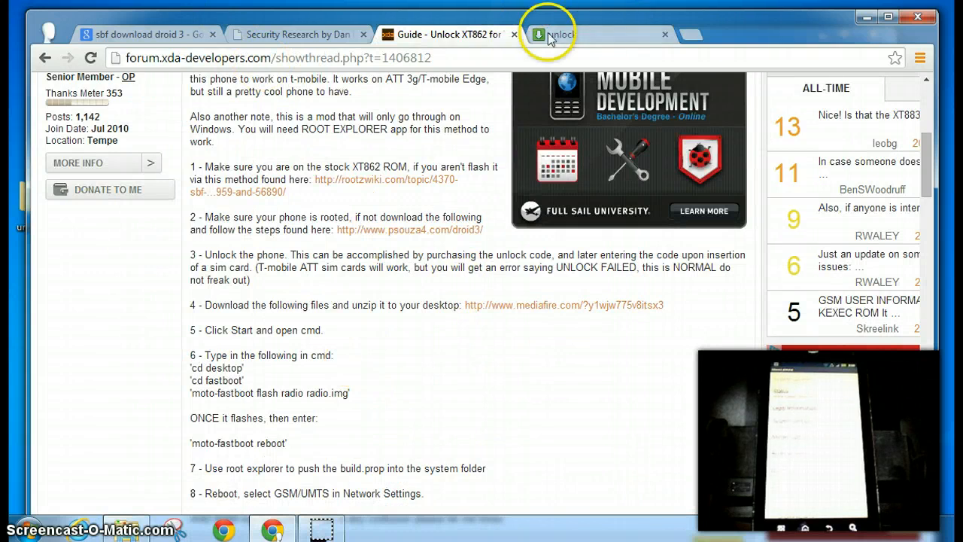
mouse_move(863, 24)
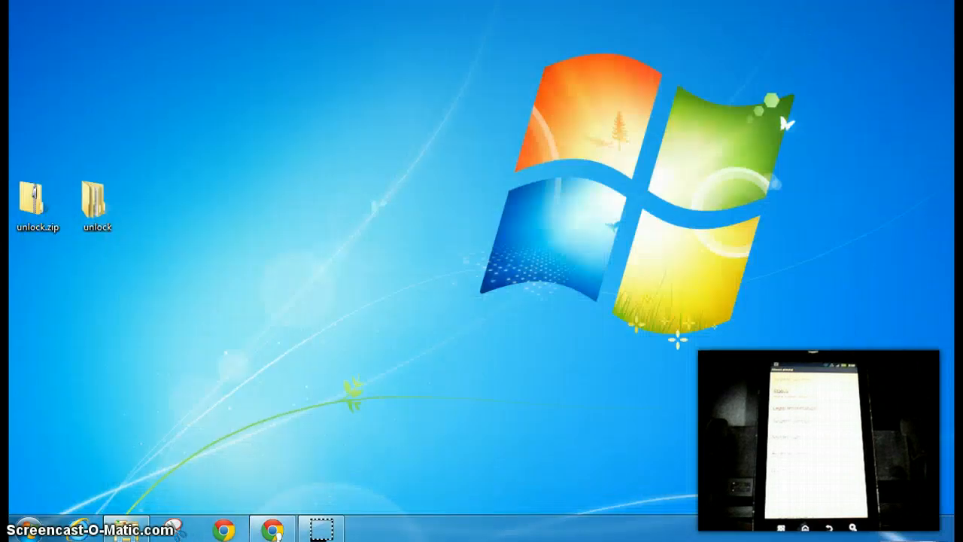
Start Extract All on the downloaded unlock.zip archive.
click(36, 203)
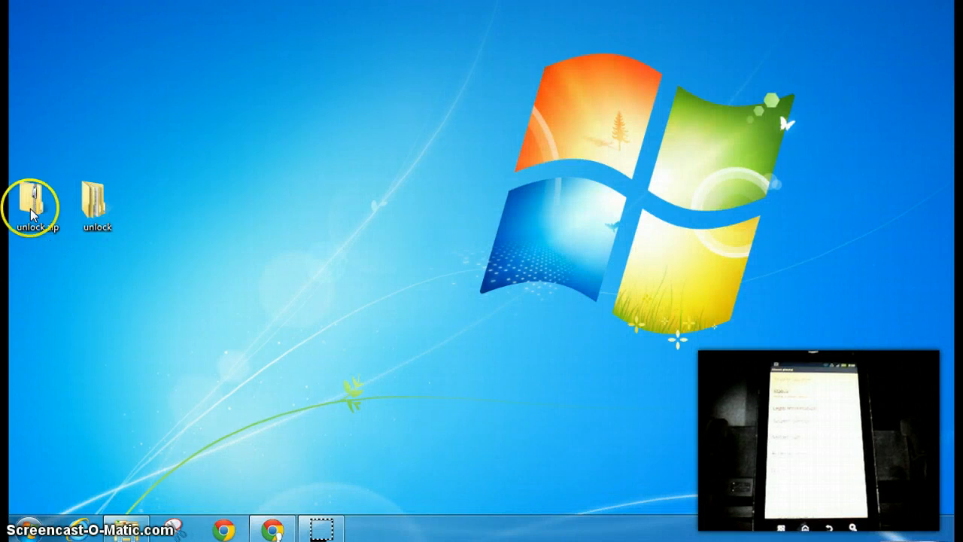
right_click(33, 198)
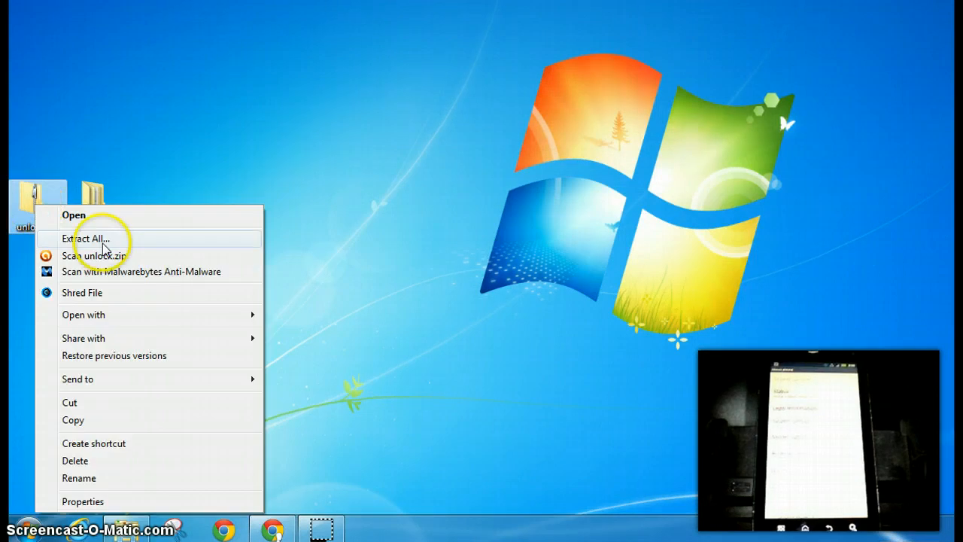
click(84, 238)
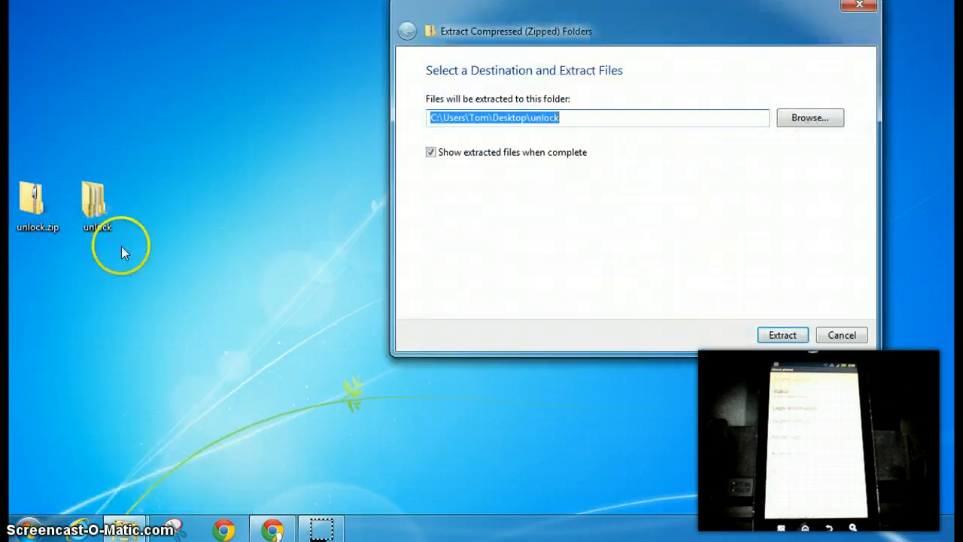
mouse_move(454, 120)
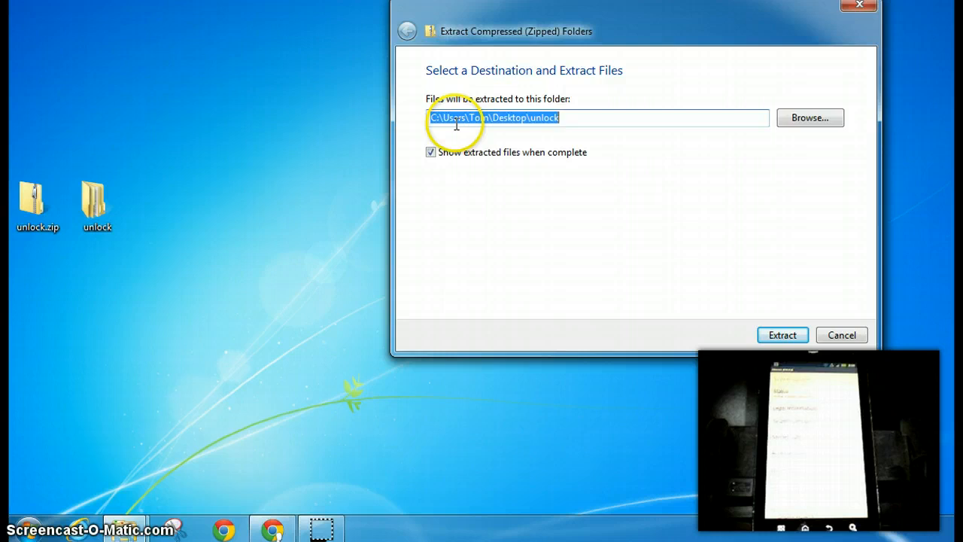
mouse_move(558, 134)
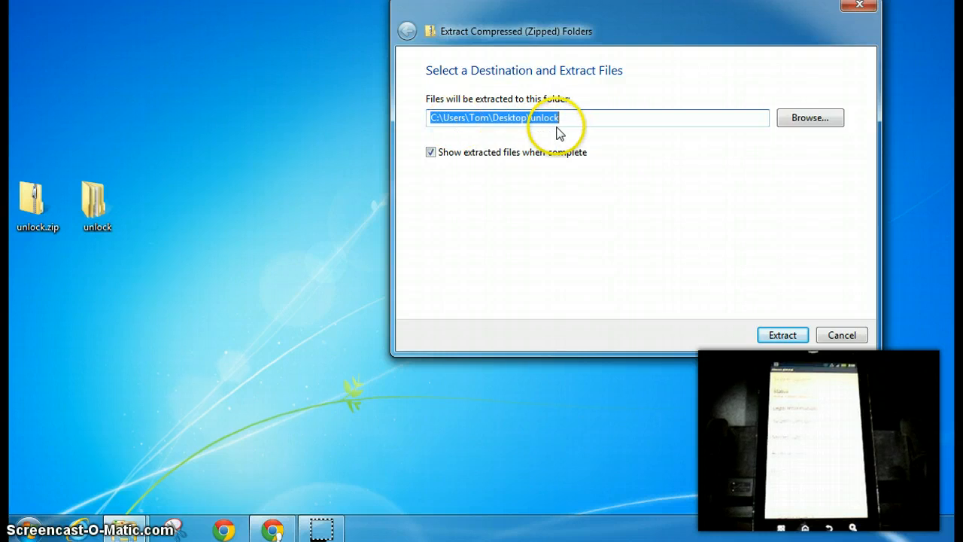
Trim the unlock subfolder from the destination and extract straight onto the Desktop.
click(559, 117)
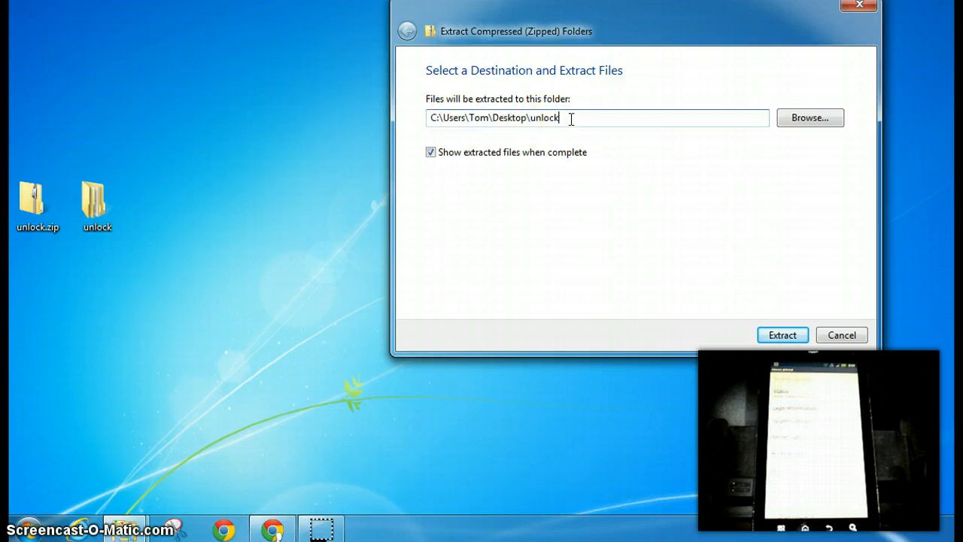
key(BackSpace)
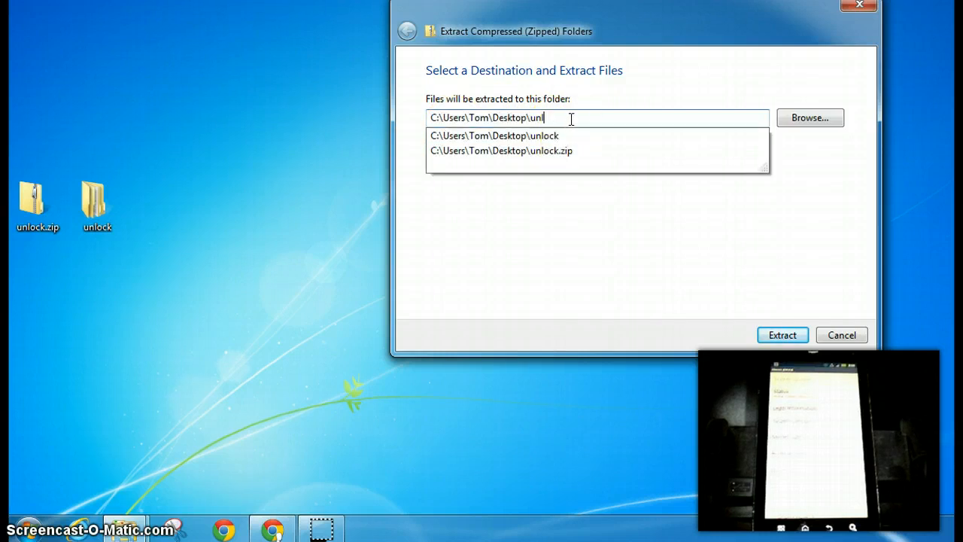
key(Backspace)
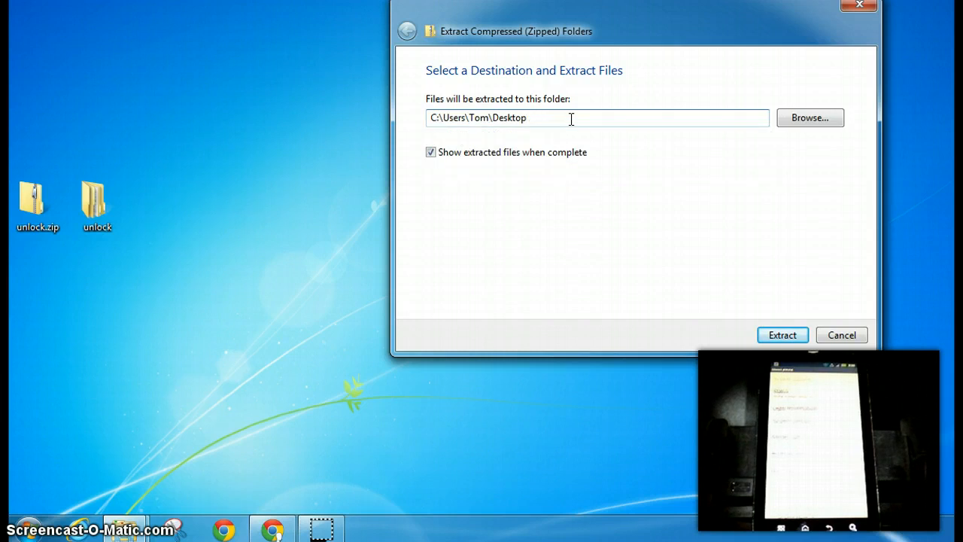
text(\)
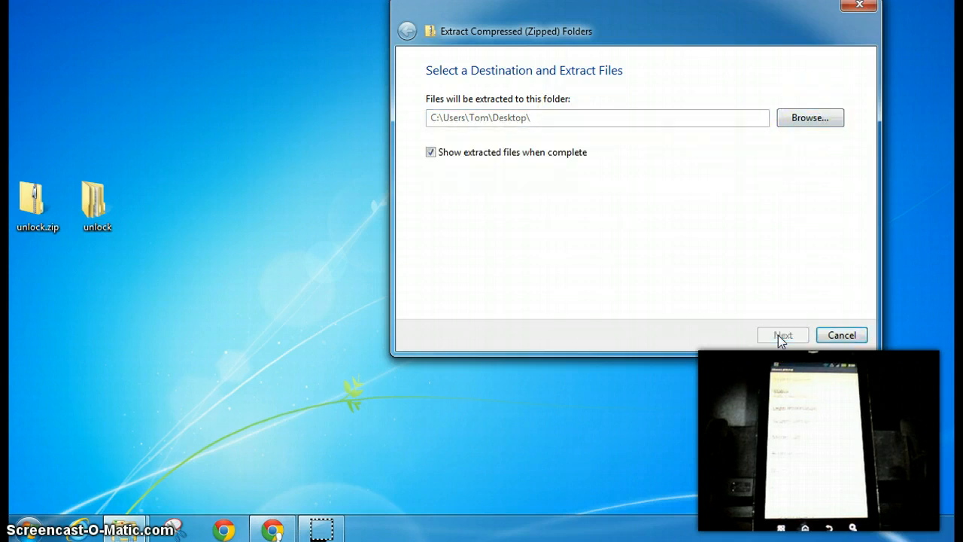
click(782, 334)
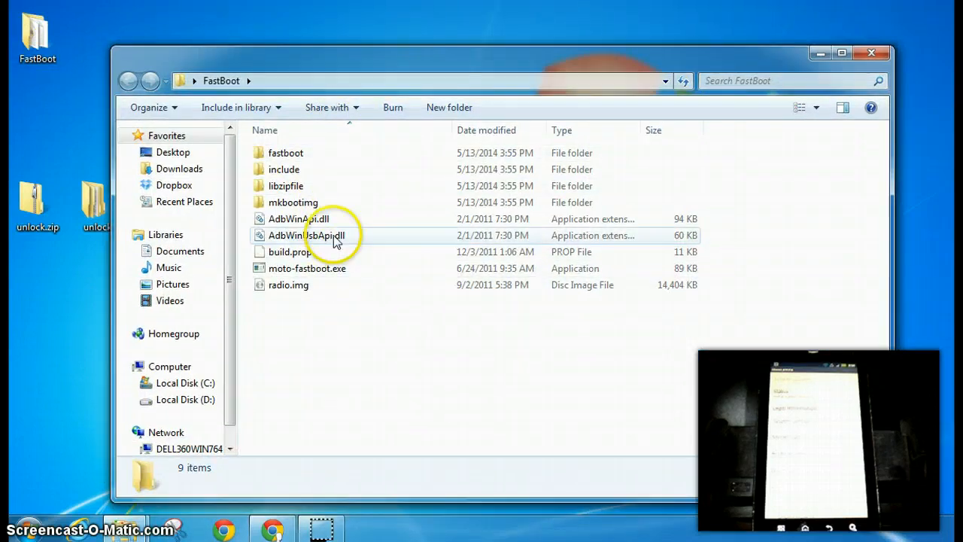
mouse_move(334, 279)
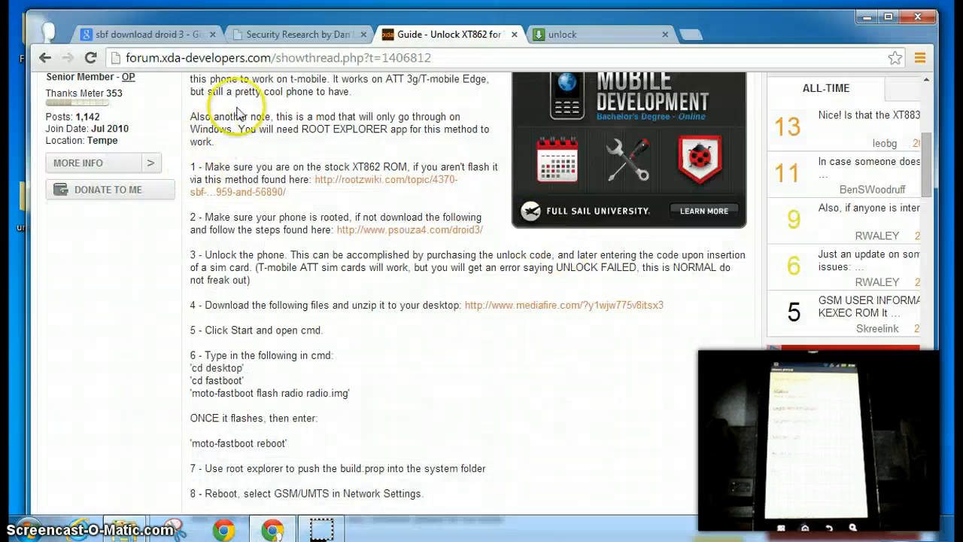
scroll(down, 3)
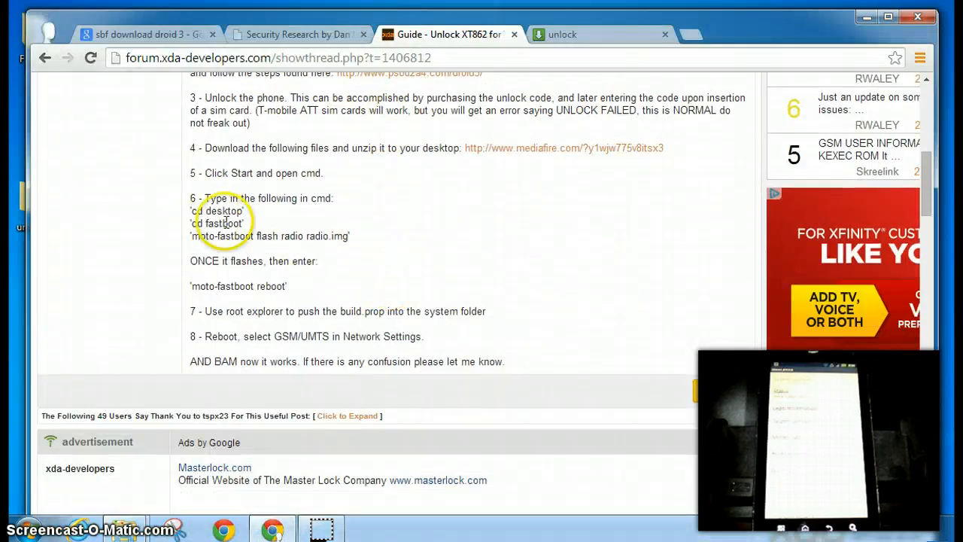
mouse_move(394, 250)
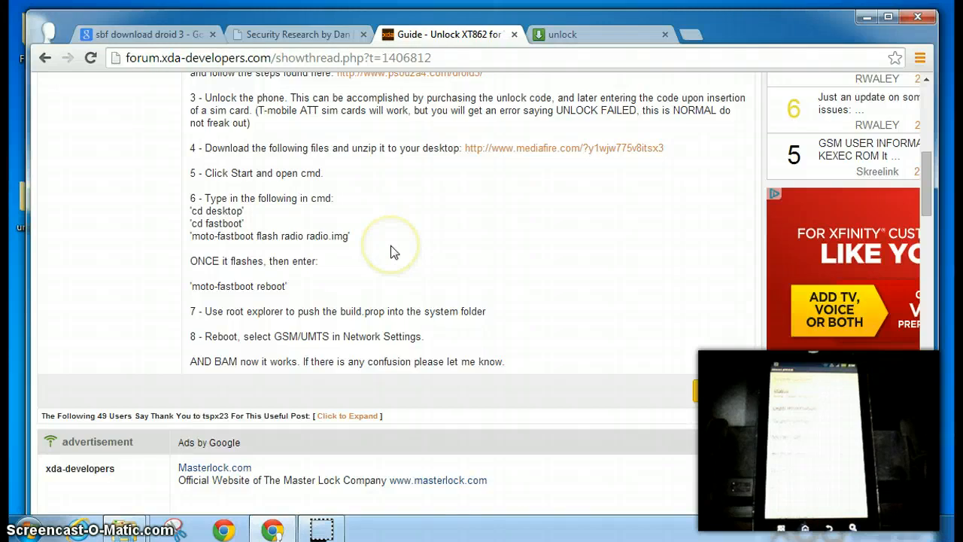
scroll(up, 3)
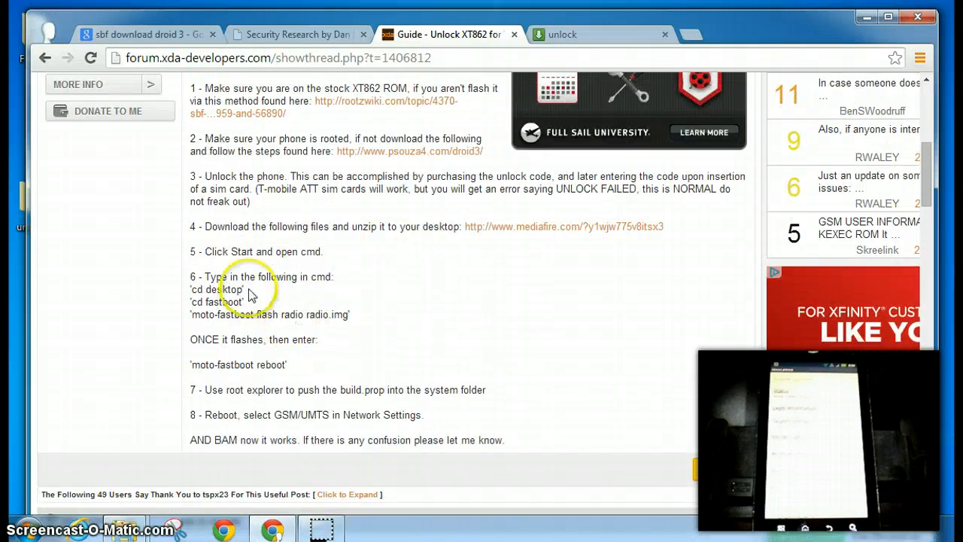
mouse_move(384, 242)
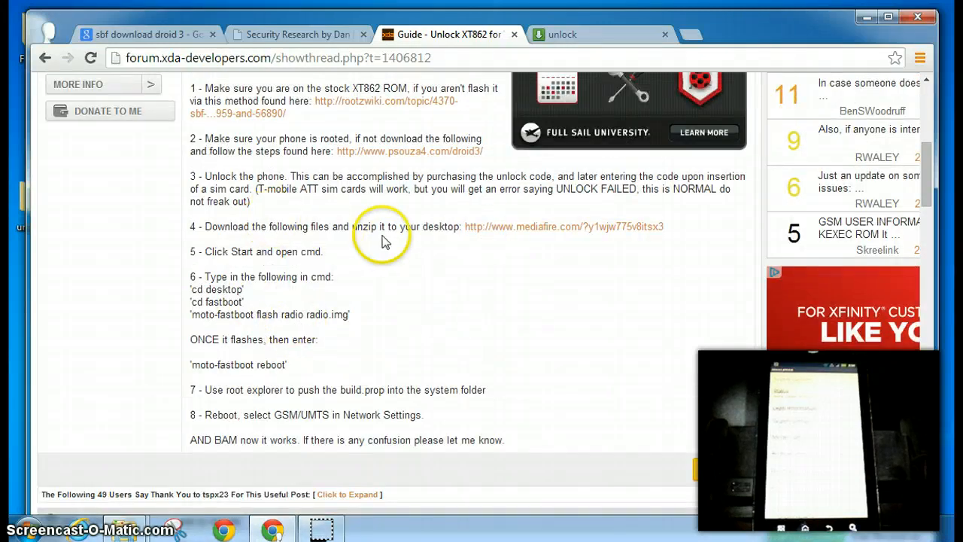
mouse_move(208, 263)
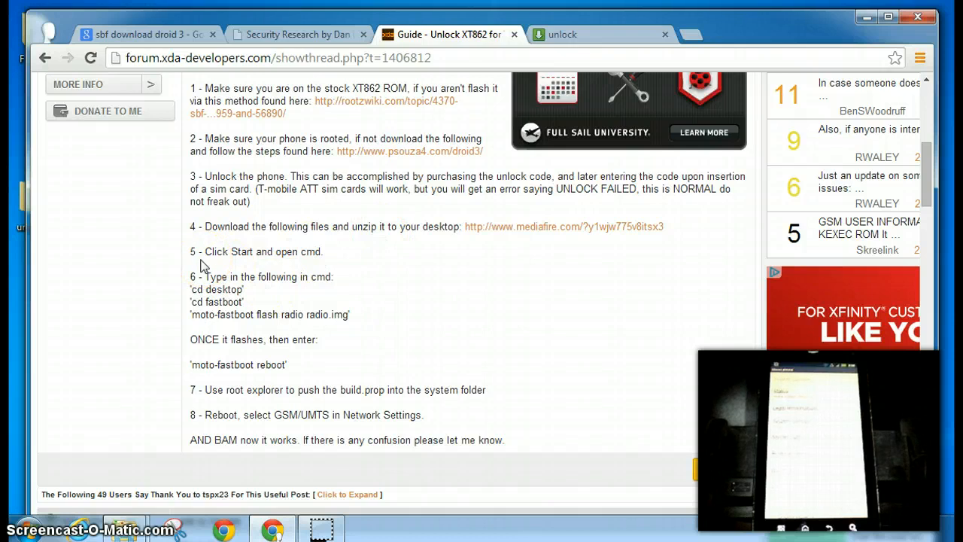
Launch Command Prompt from Start > All Programs > Accessories.
click(30, 530)
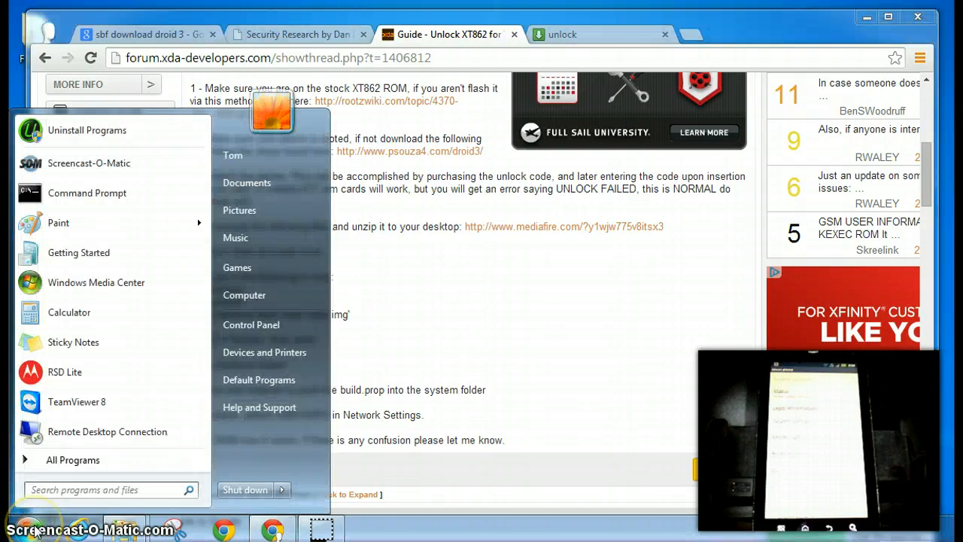
click(72, 461)
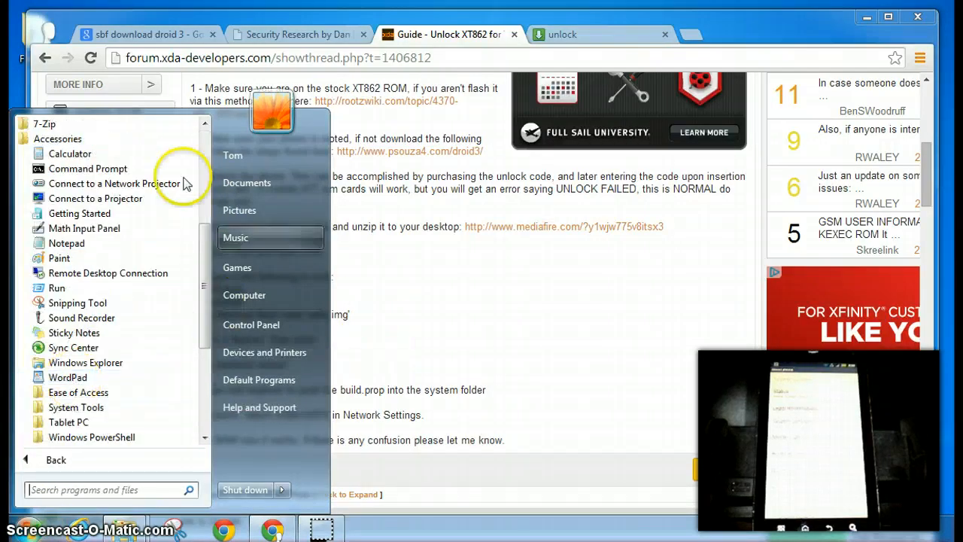
click(87, 169)
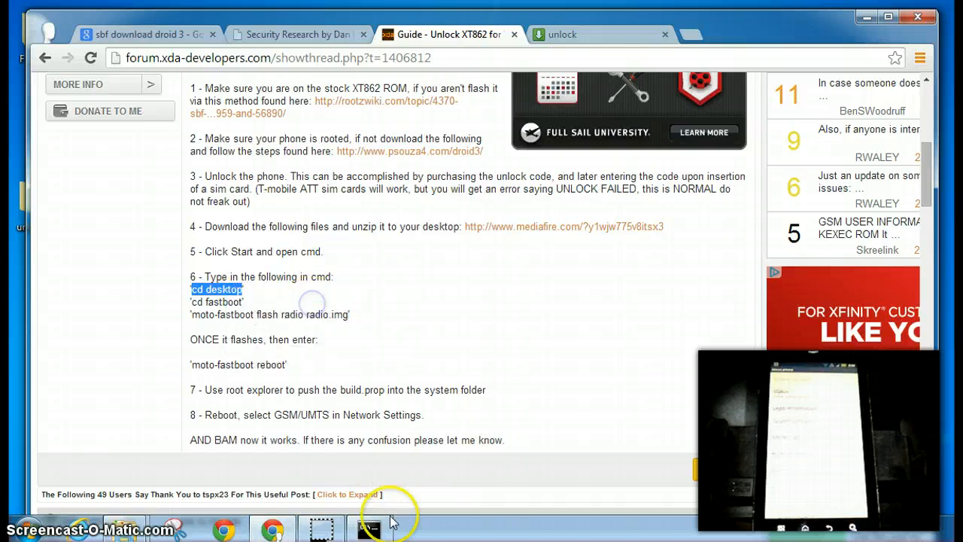
Run cd desktop in the Command Prompt window.
click(369, 527)
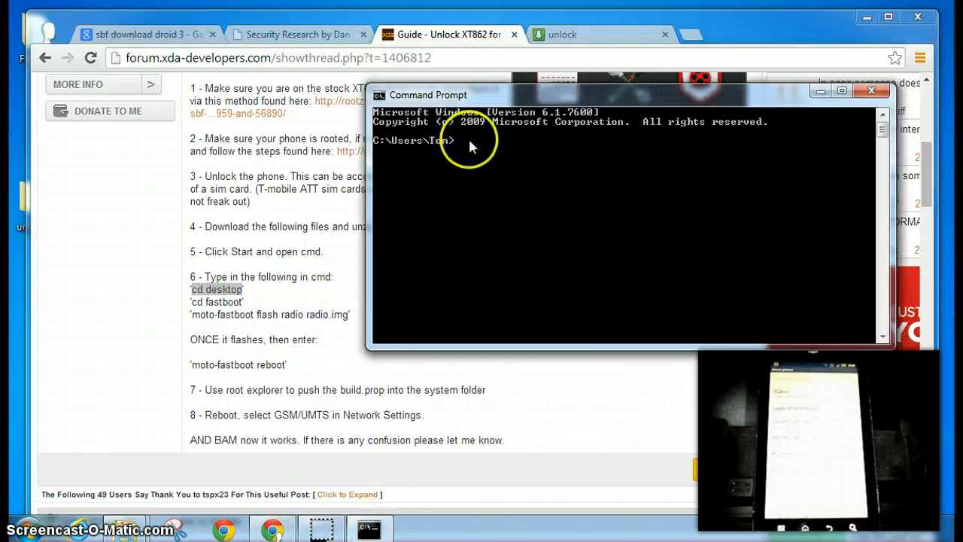
mouse_move(466, 148)
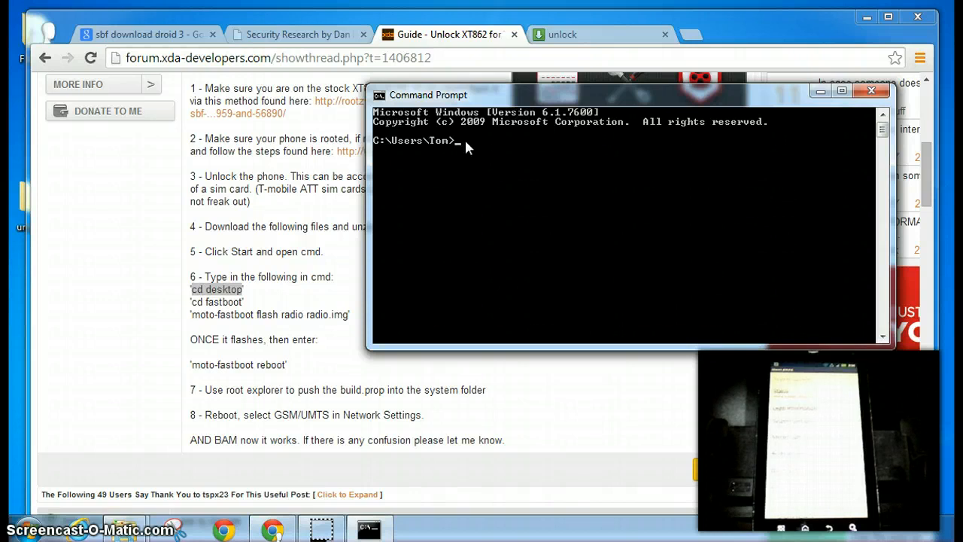
text(cd desktop)
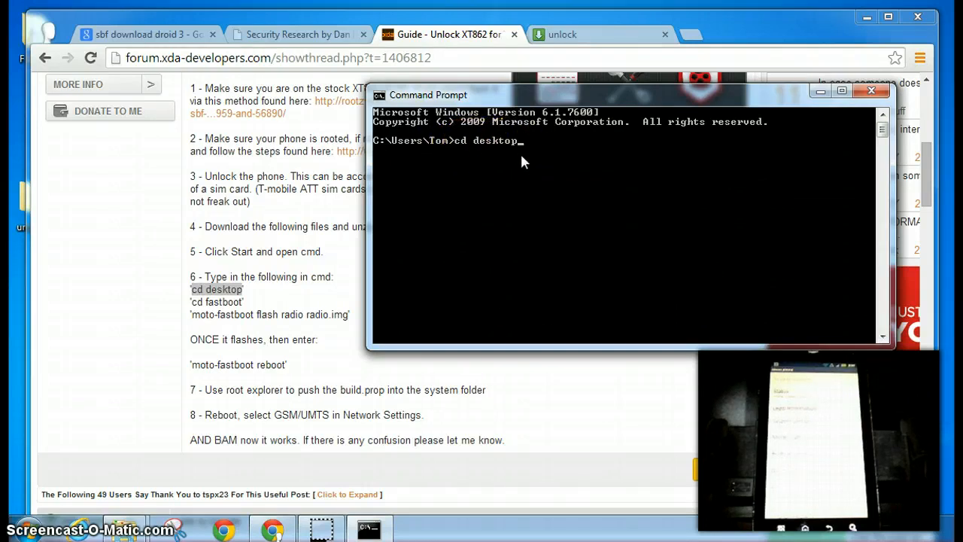
key(Return)
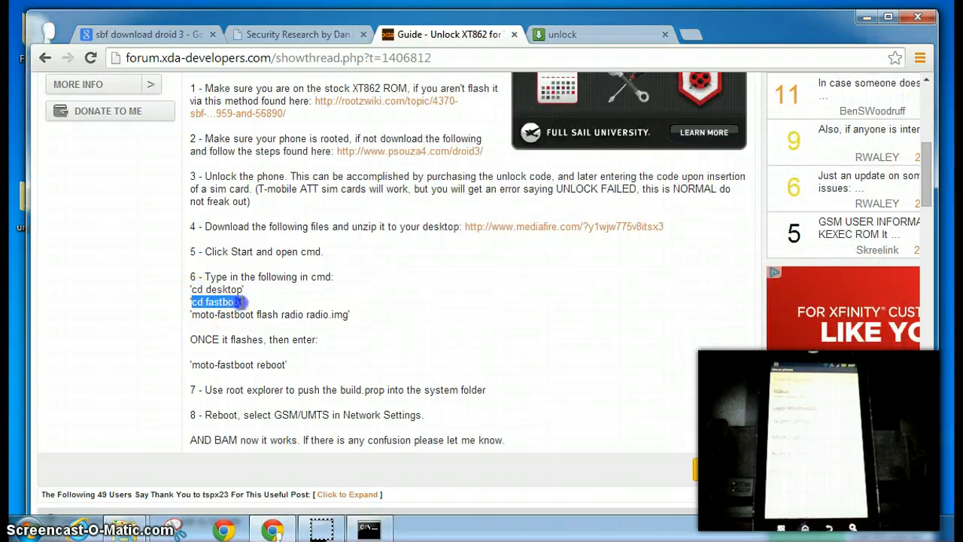
mouse_move(192, 308)
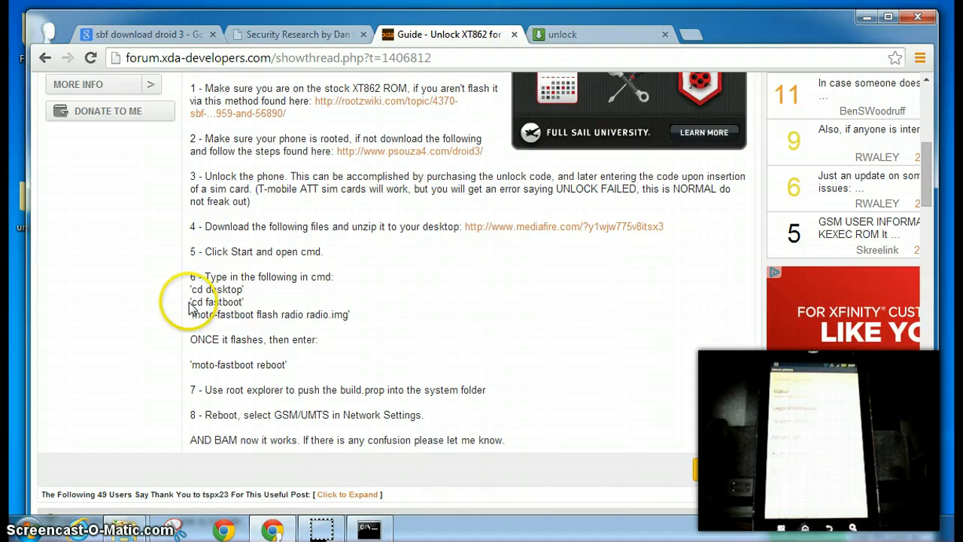
Copy cd fastboot from the guide and paste it into the Command Prompt.
double_click(216, 301)
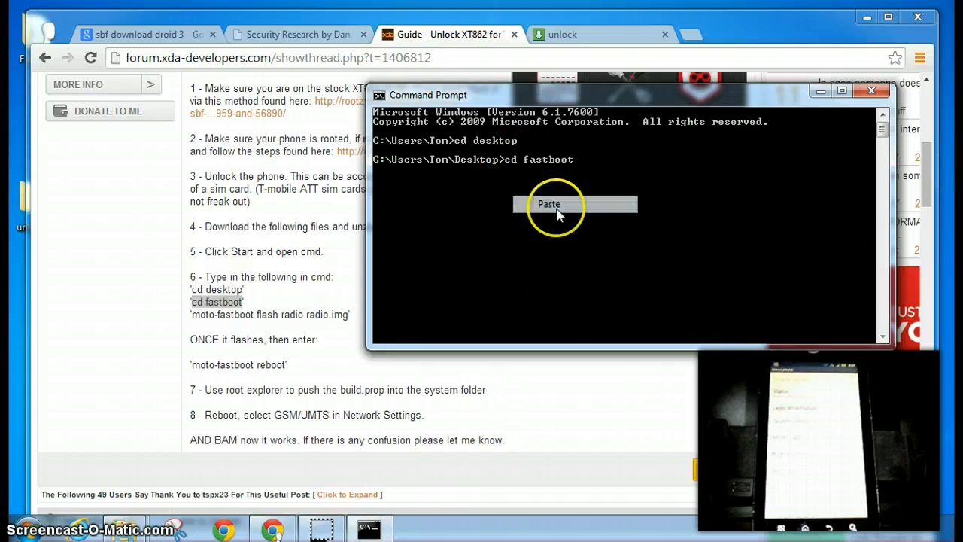
click(549, 204)
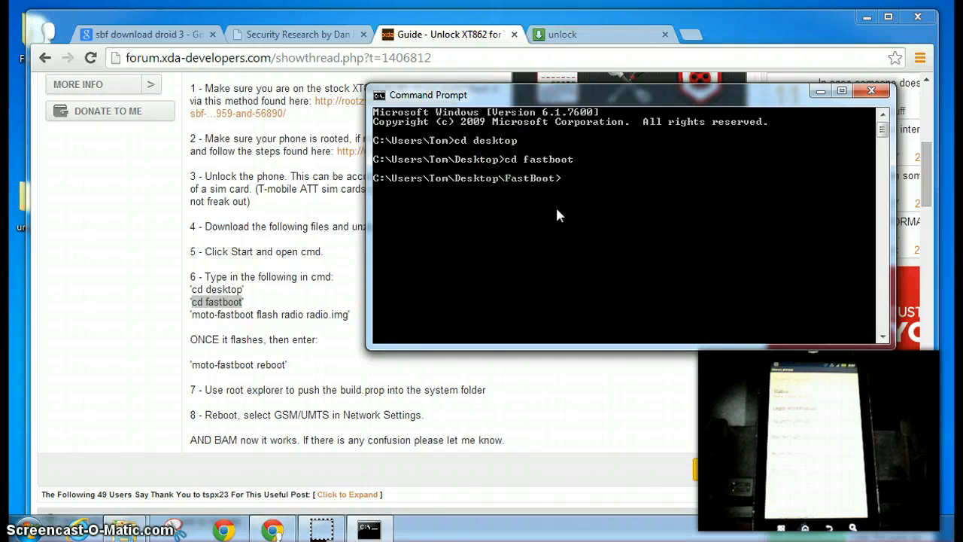
mouse_move(544, 192)
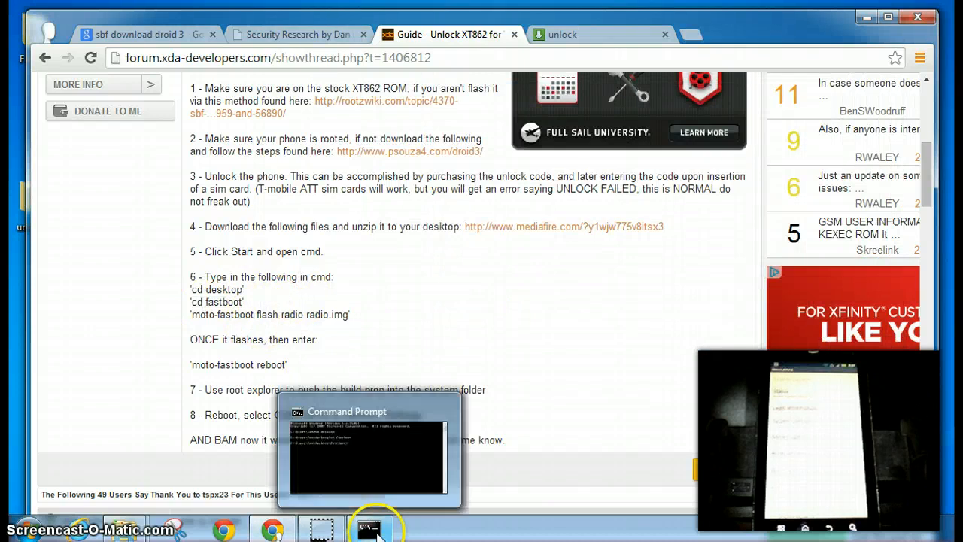
click(369, 527)
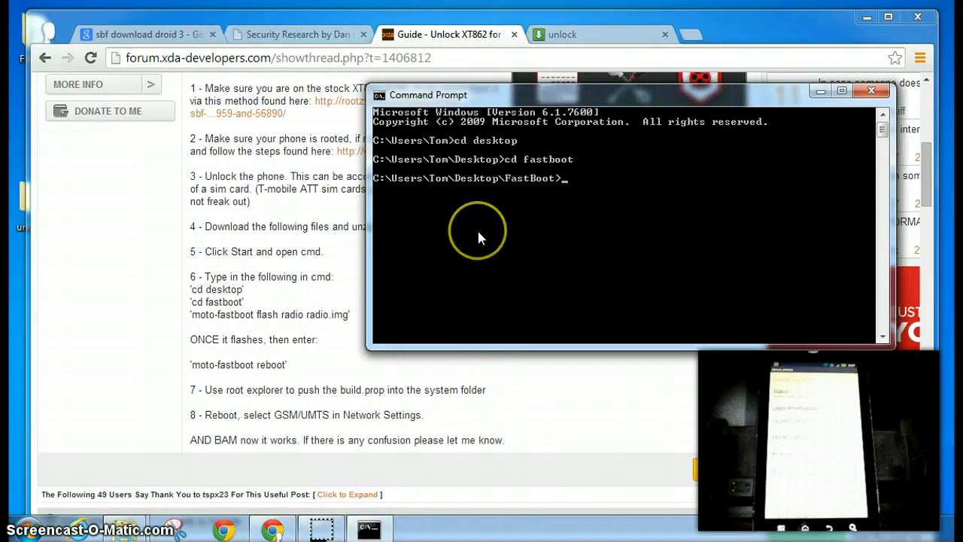
mouse_move(601, 187)
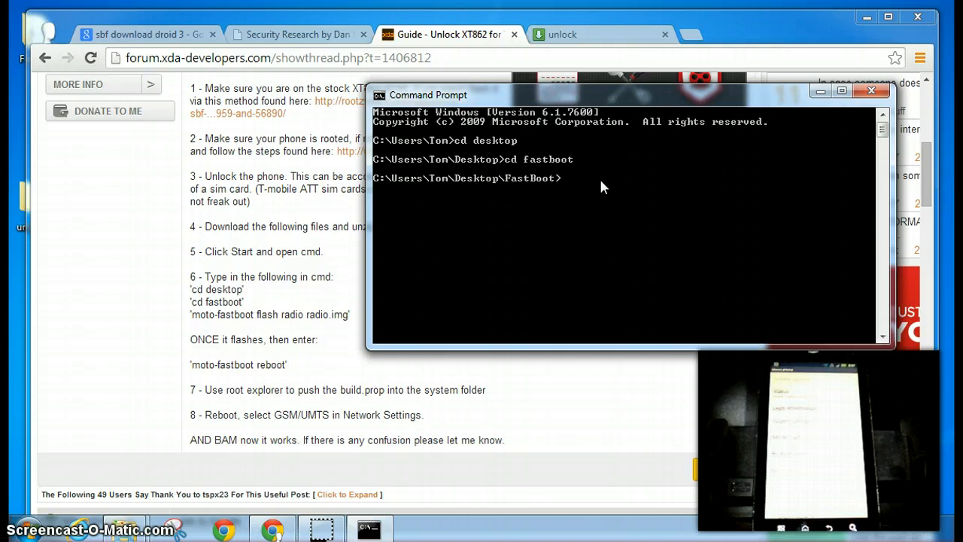
mouse_move(586, 298)
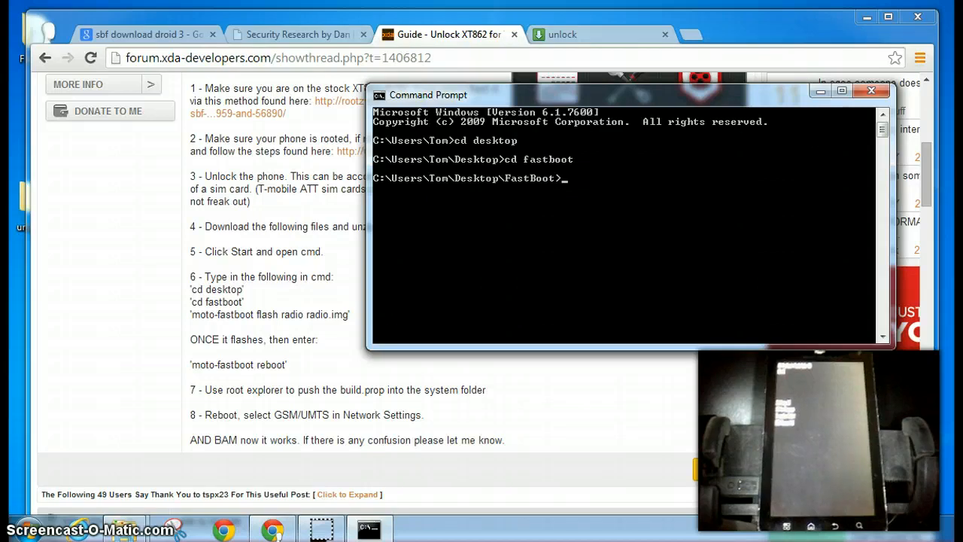
mouse_move(749, 111)
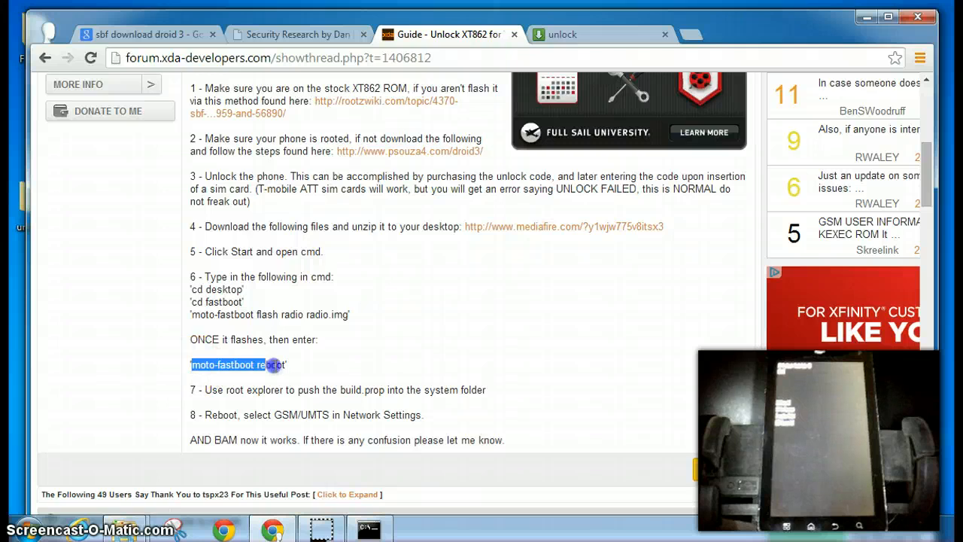
Copy the guide's moto-fastboot flash radio radio.img line into the FastBoot prompt.
click(216, 314)
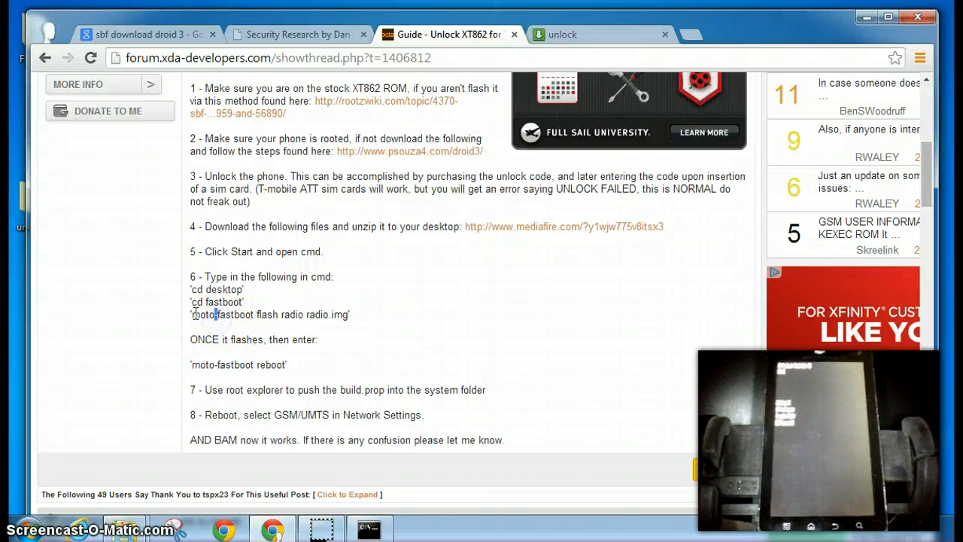
triple_click(270, 314)
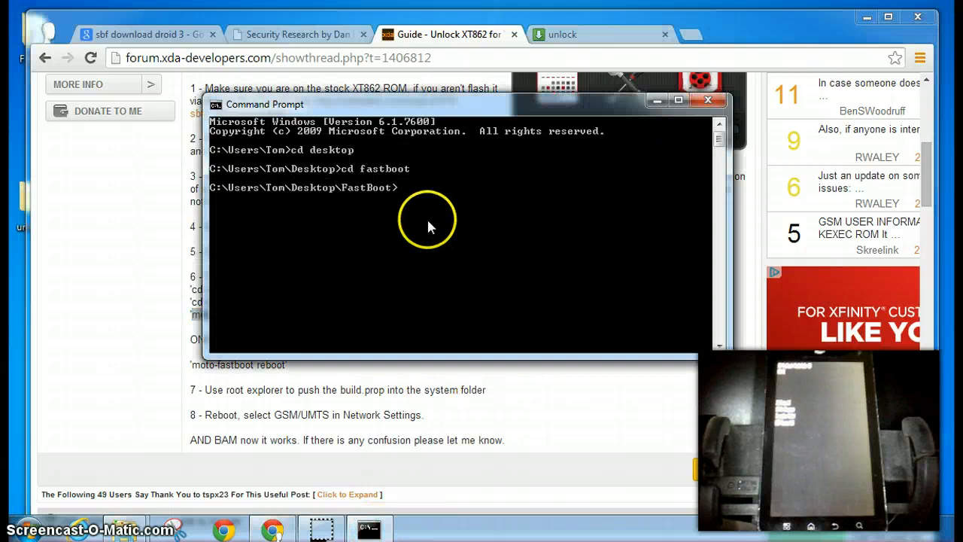
text(moto-fastboot flash radio radio.img)
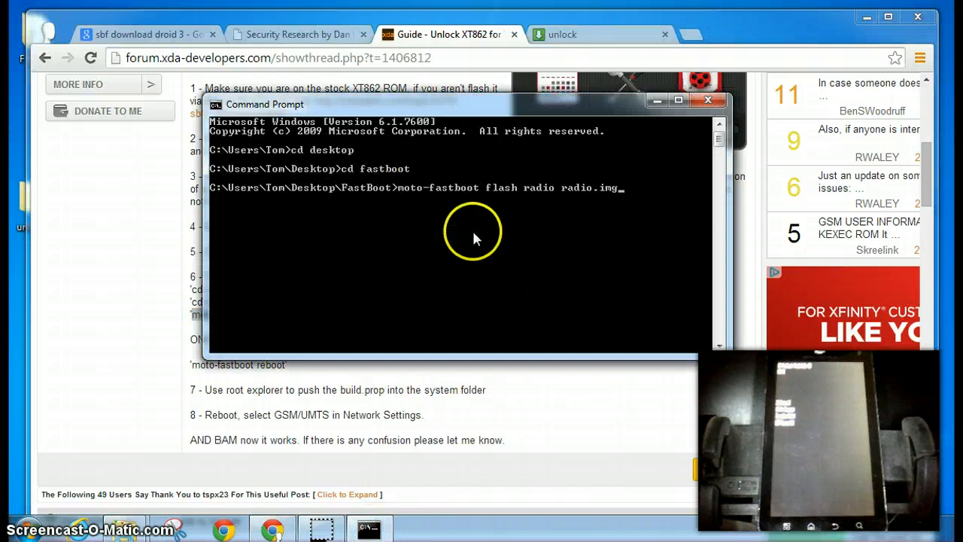
mouse_move(399, 199)
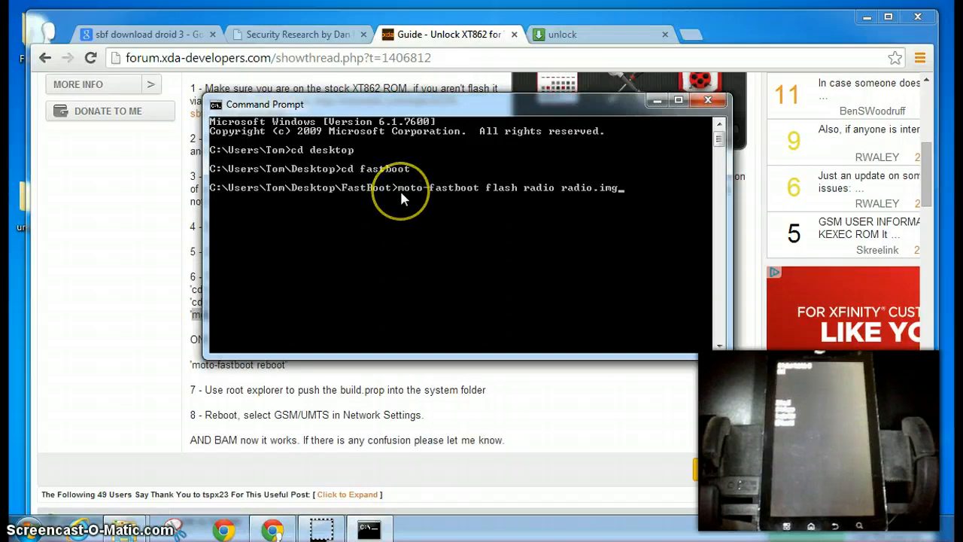
mouse_move(625, 196)
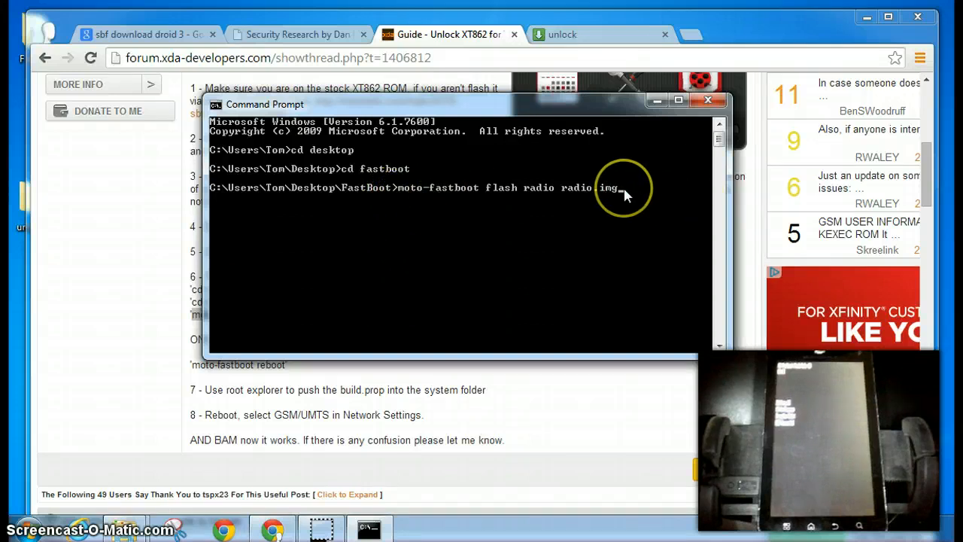
mouse_move(635, 196)
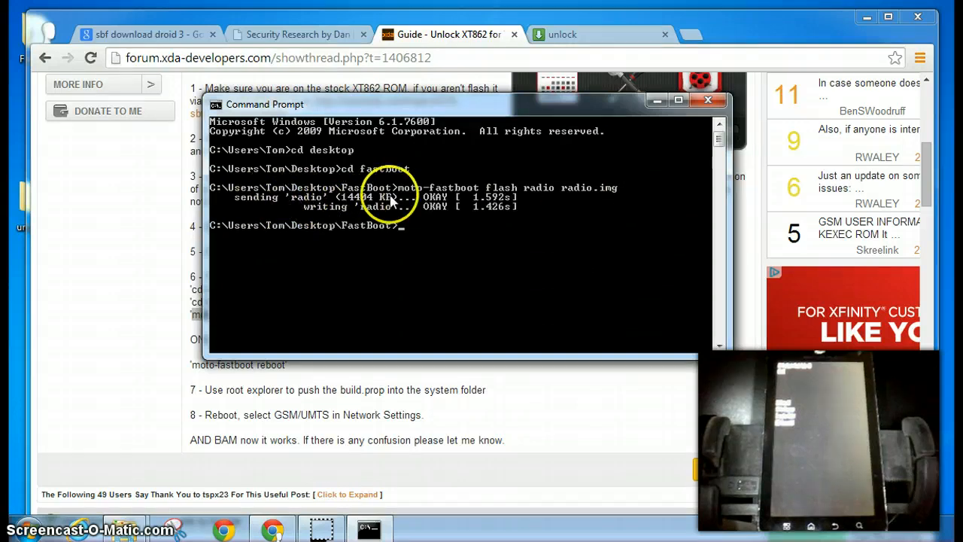
mouse_move(474, 218)
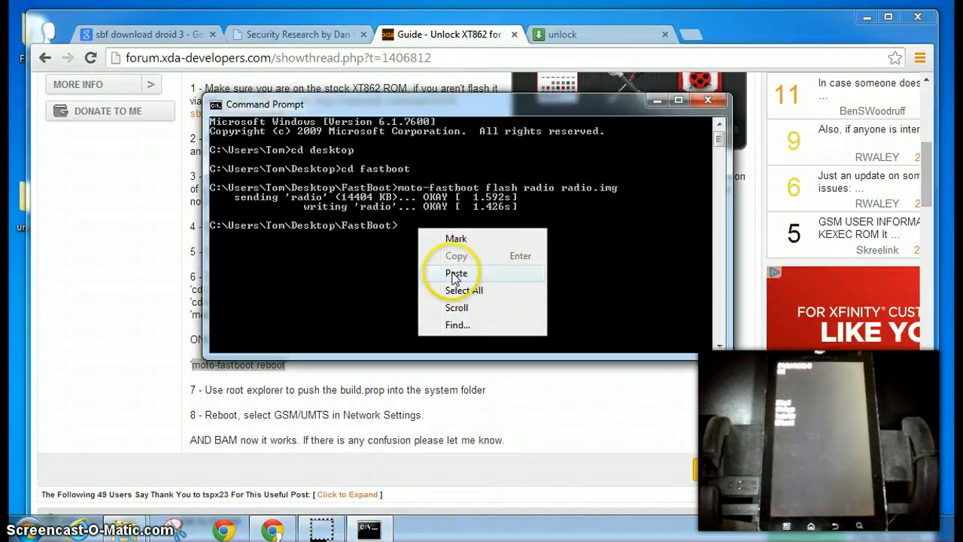
Run the pasted moto-fastboot reboot command and bring the XDA guide back in front.
click(456, 274)
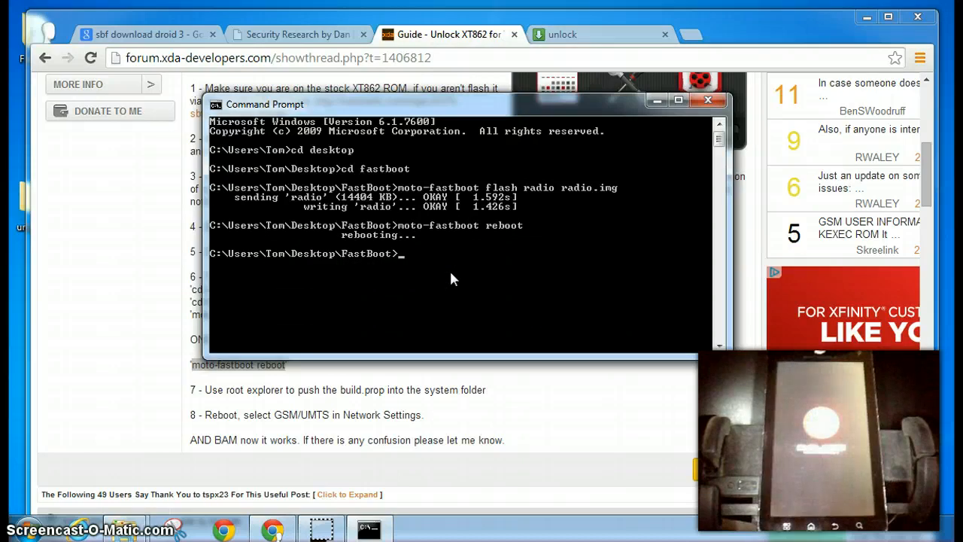
mouse_move(812, 386)
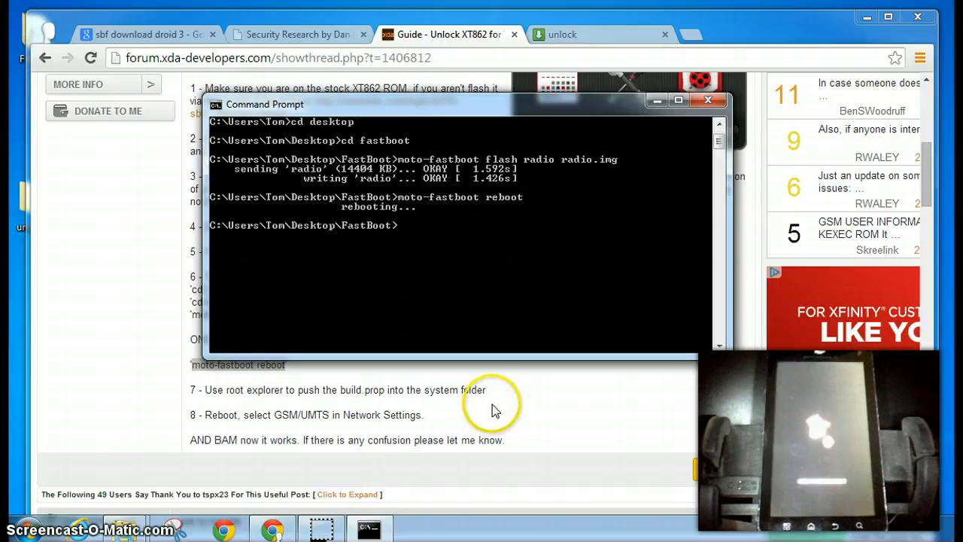
click(707, 99)
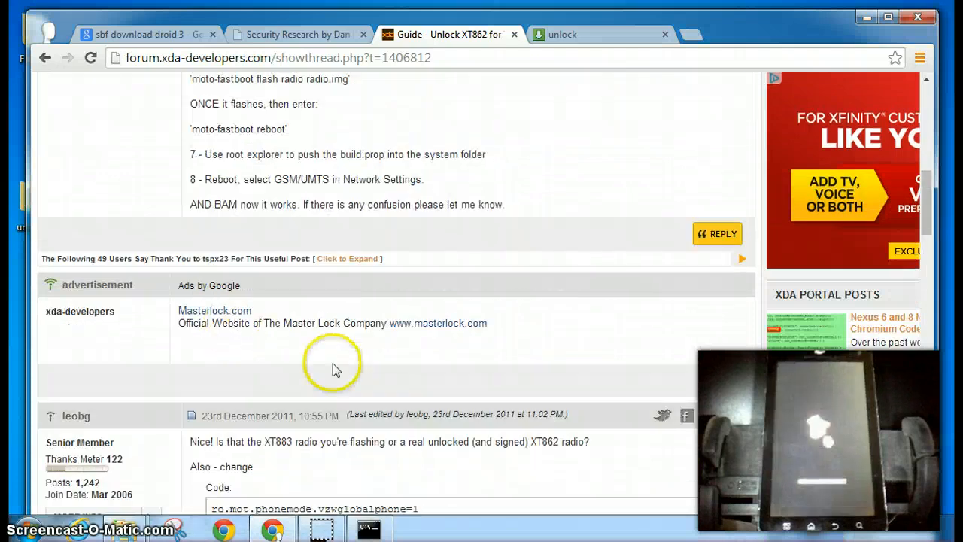
scroll(down, 3)
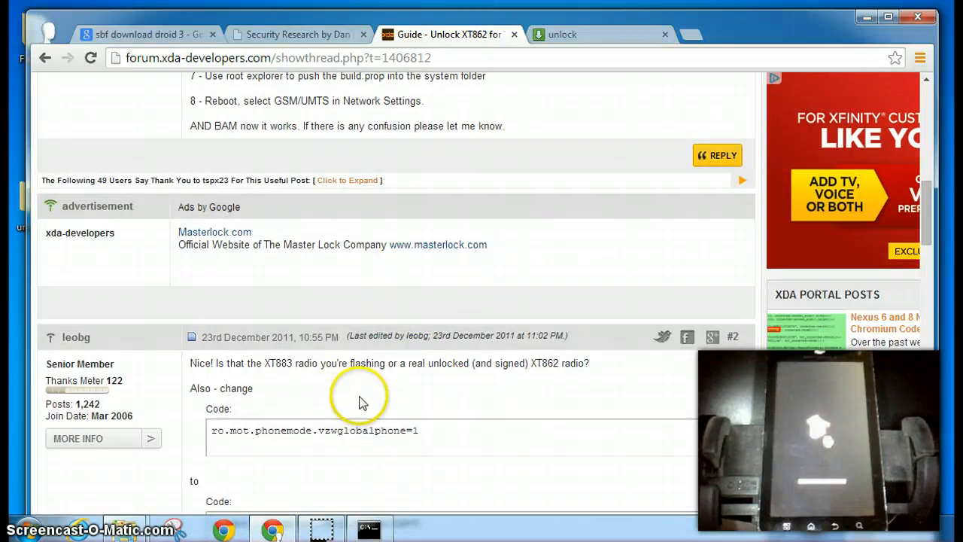
scroll(up, 3)
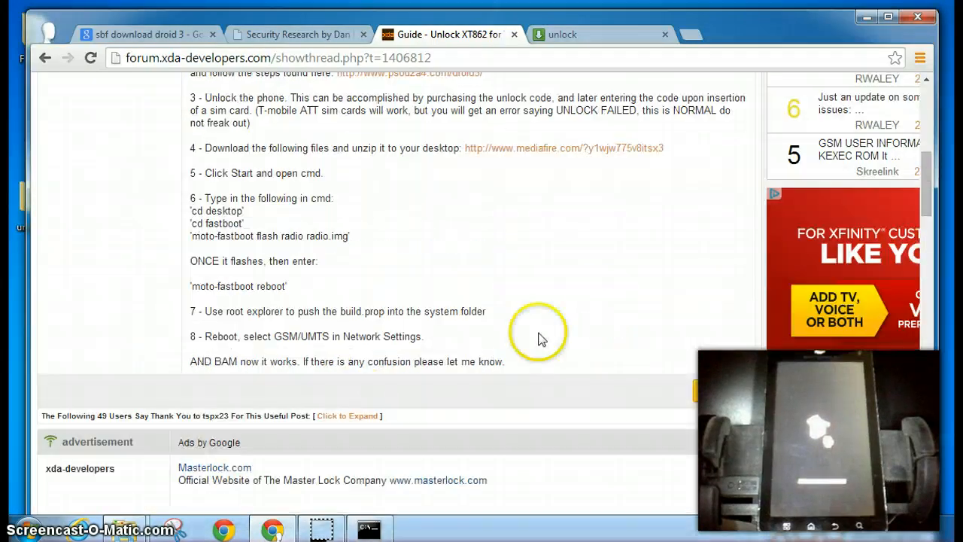
scroll(up, 3)
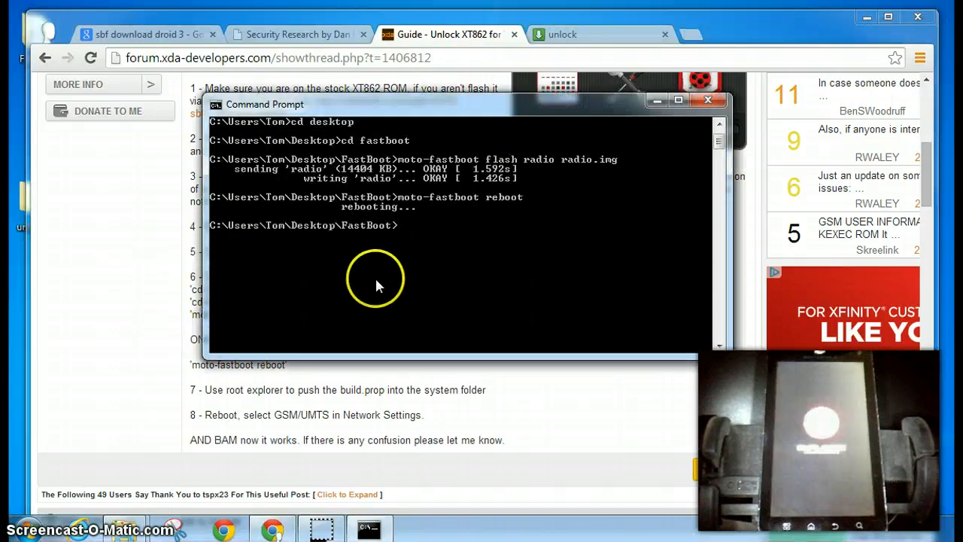
mouse_move(589, 223)
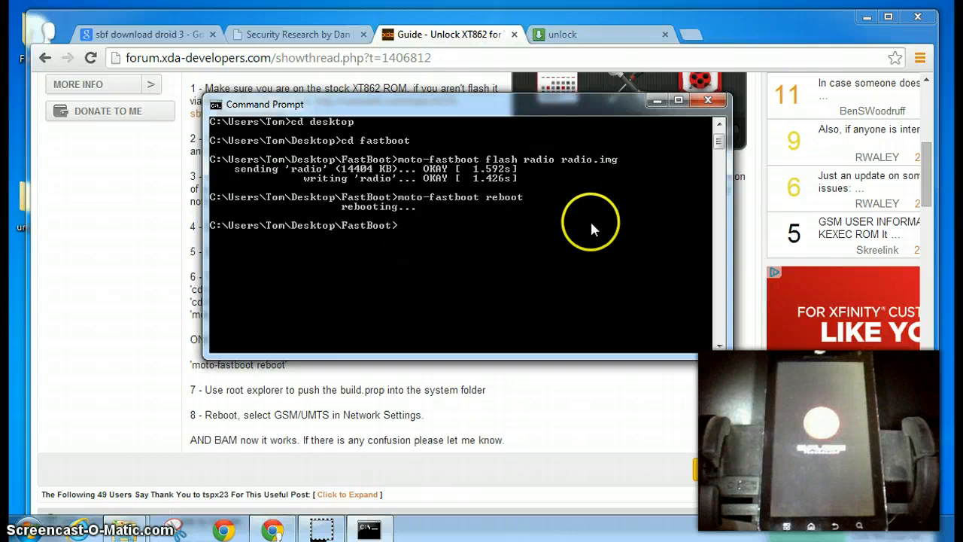
mouse_move(677, 208)
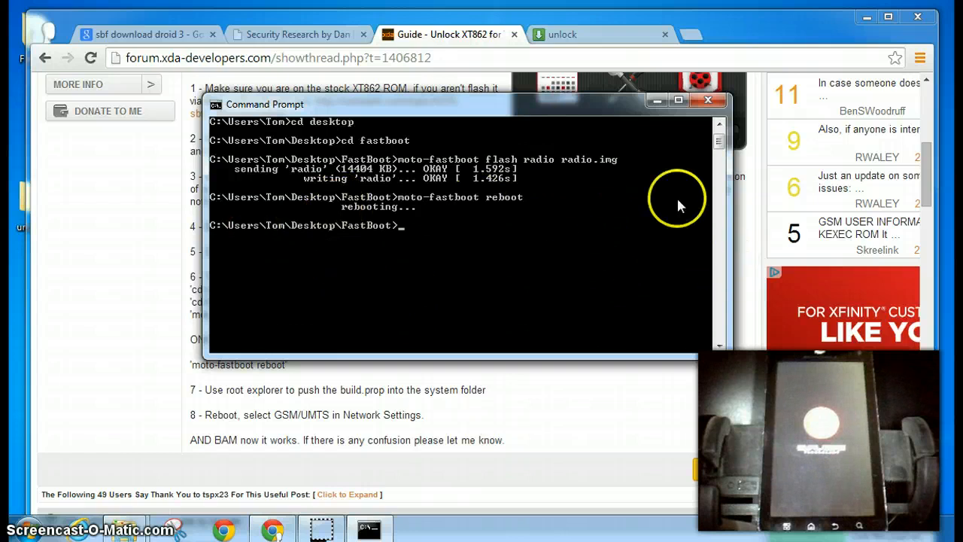
click(707, 99)
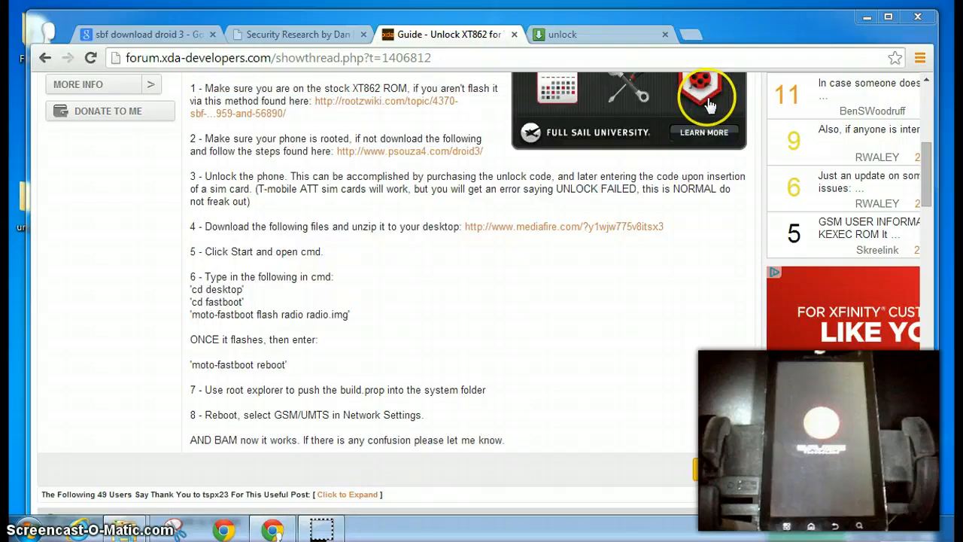
mouse_move(98, 14)
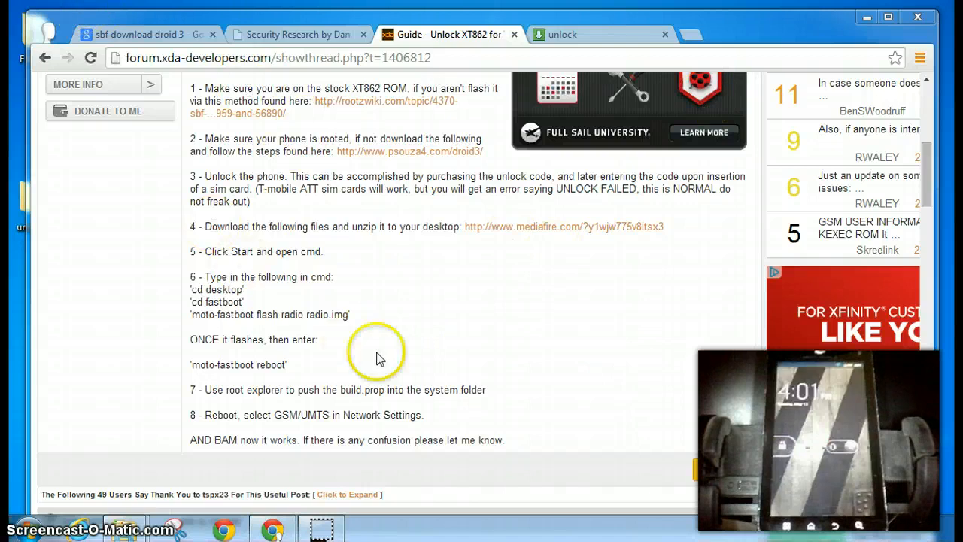
mouse_move(253, 301)
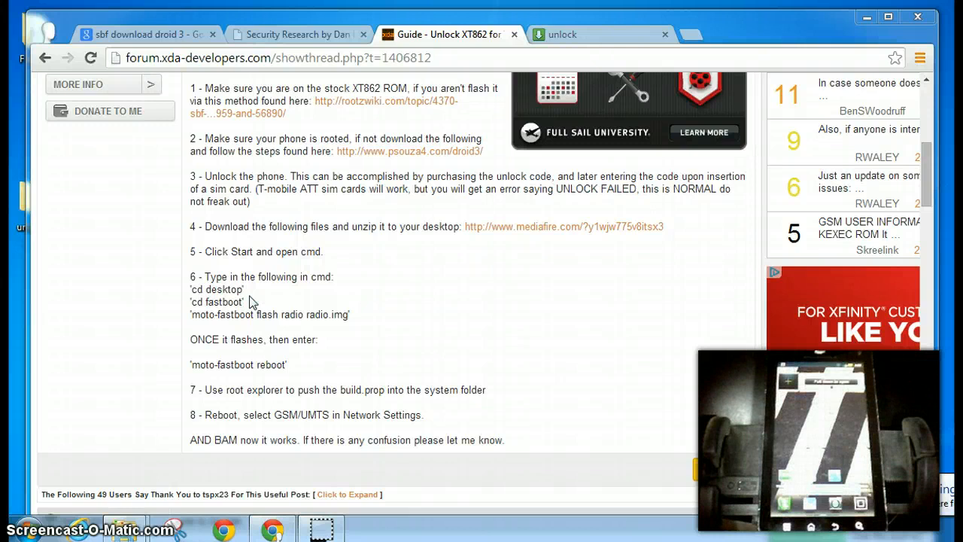
mouse_move(638, 232)
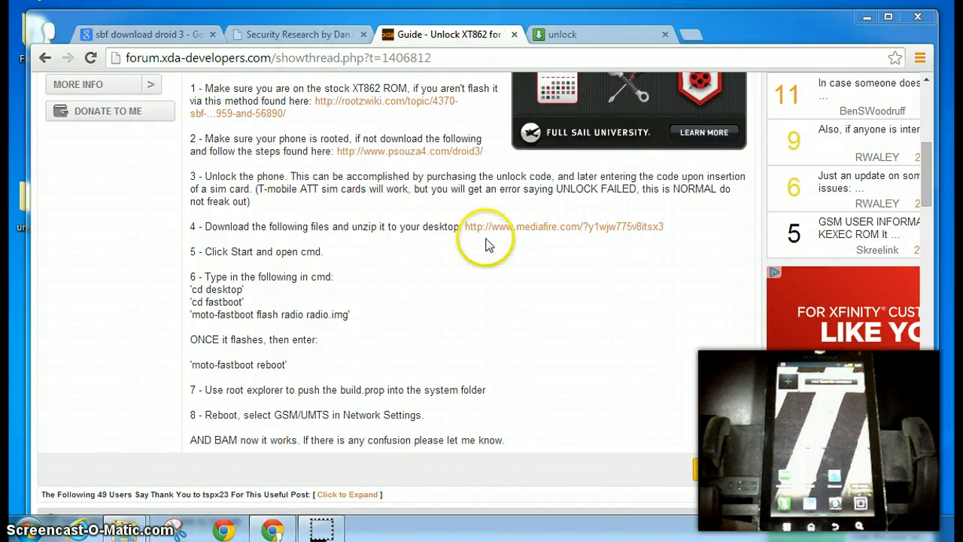
mouse_move(502, 250)
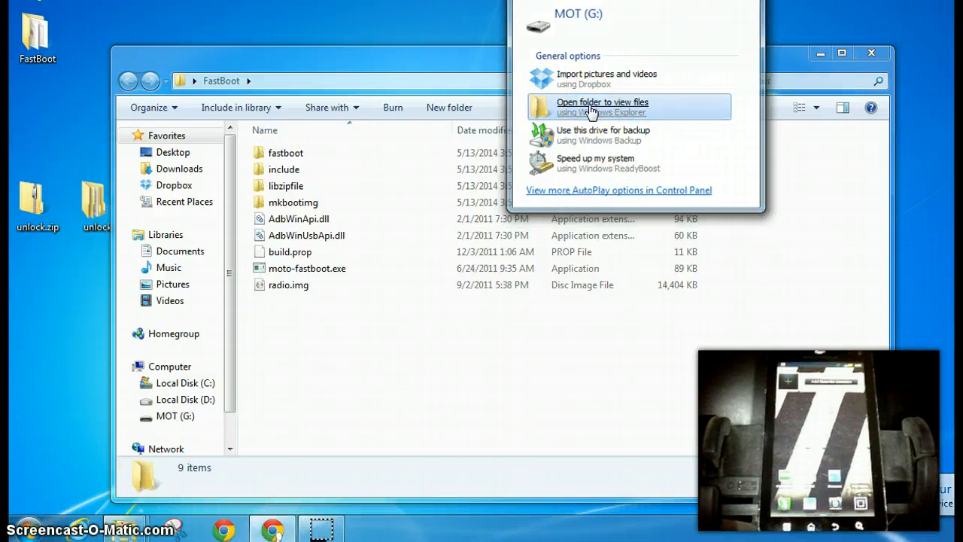
Open the phone's MOT (G:) storage from AutoPlay beside the FastBoot folder.
click(602, 107)
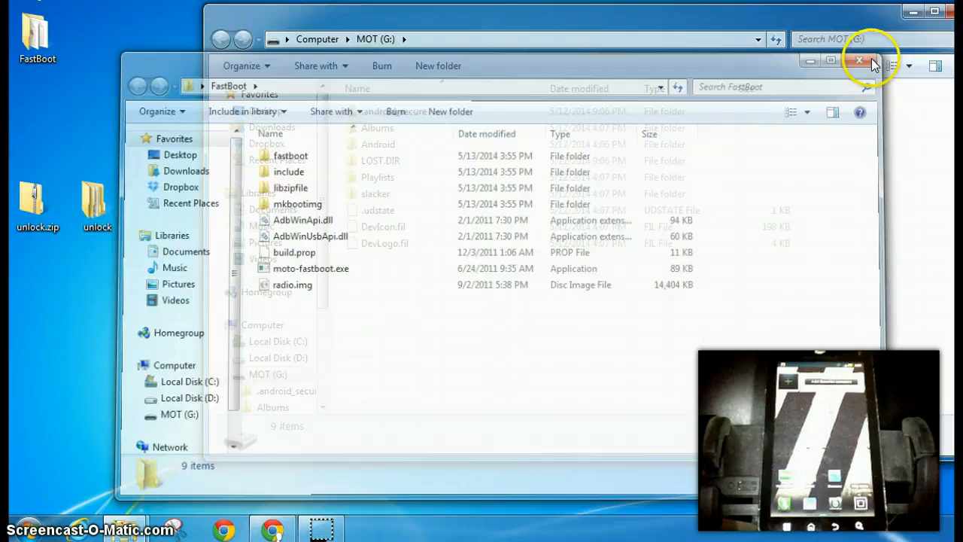
click(858, 60)
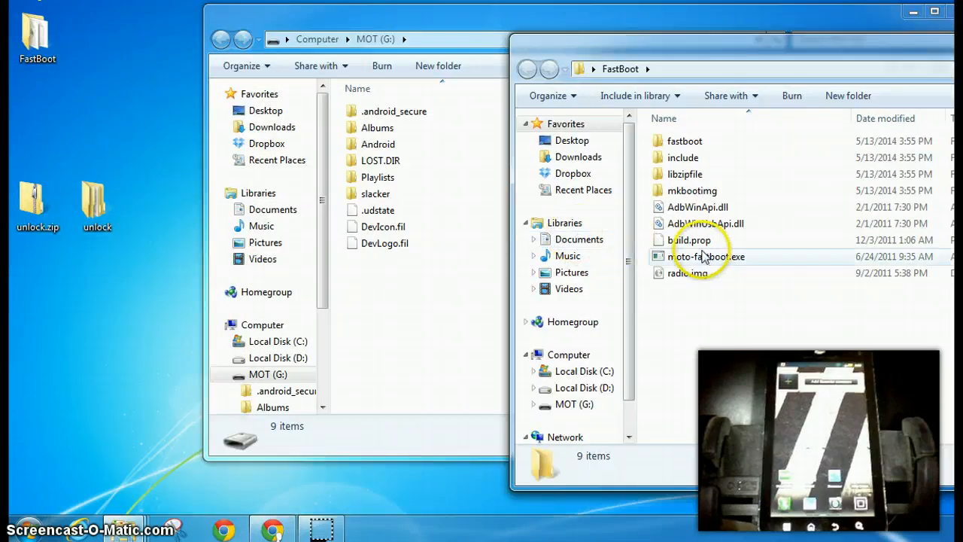
mouse_move(689, 241)
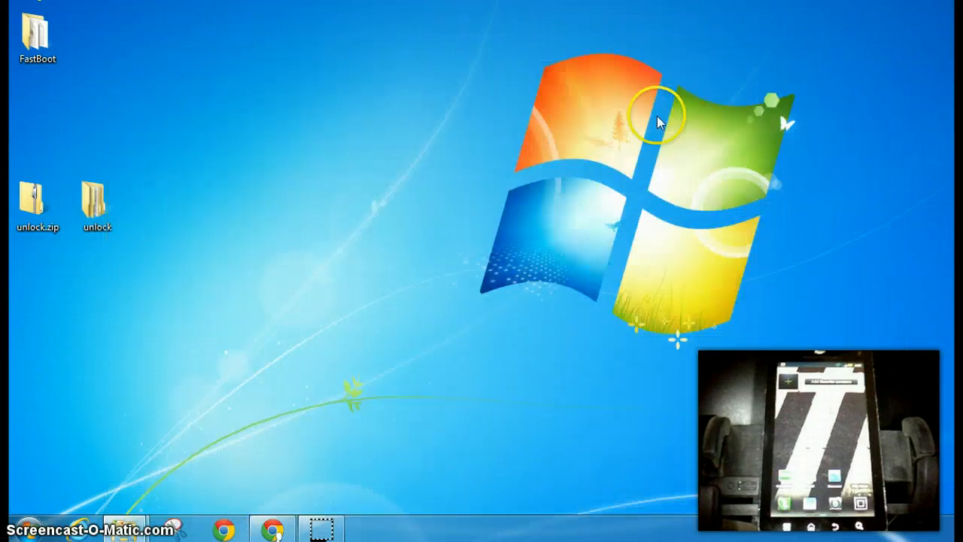
mouse_move(629, 168)
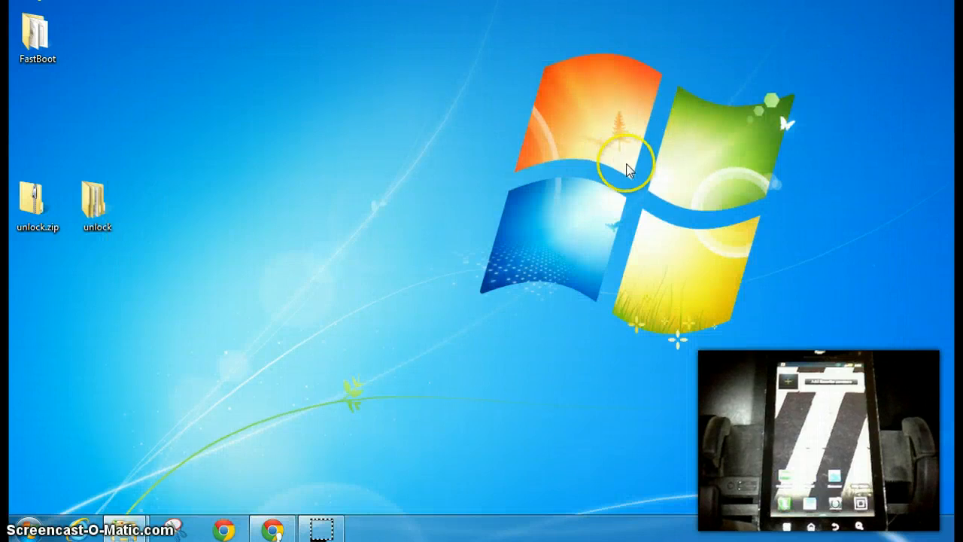
Bring the XDA guide back and scroll to step 7, the root explorer build.prop push.
click(270, 528)
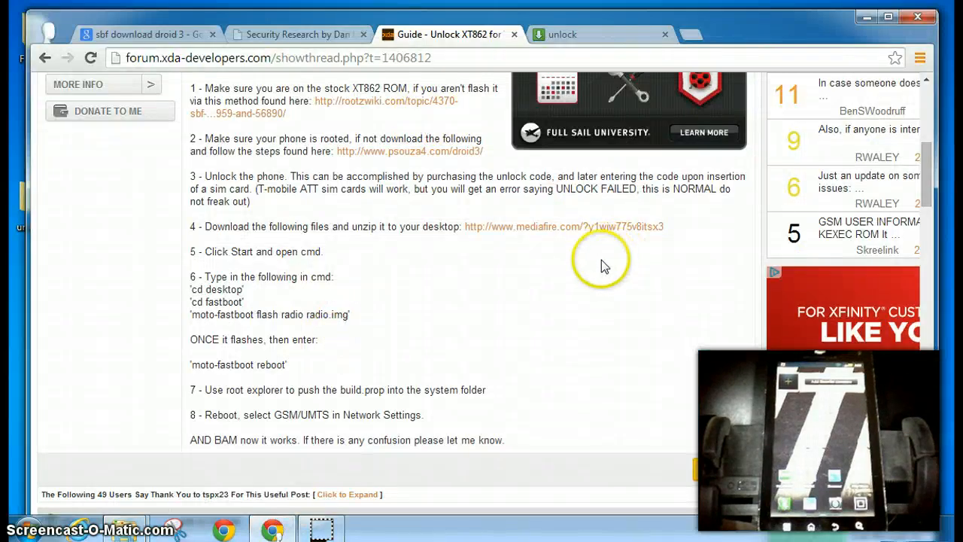
scroll(down, 3)
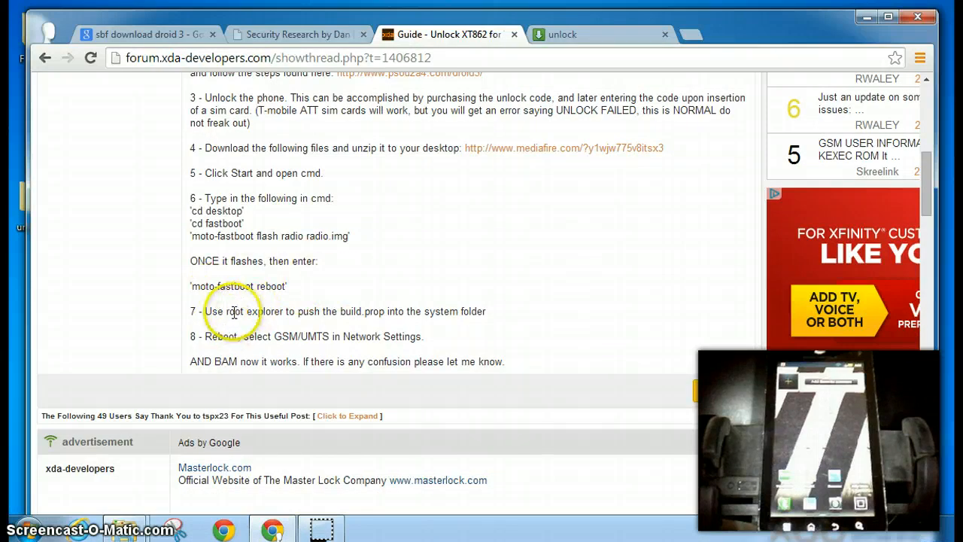
mouse_move(289, 309)
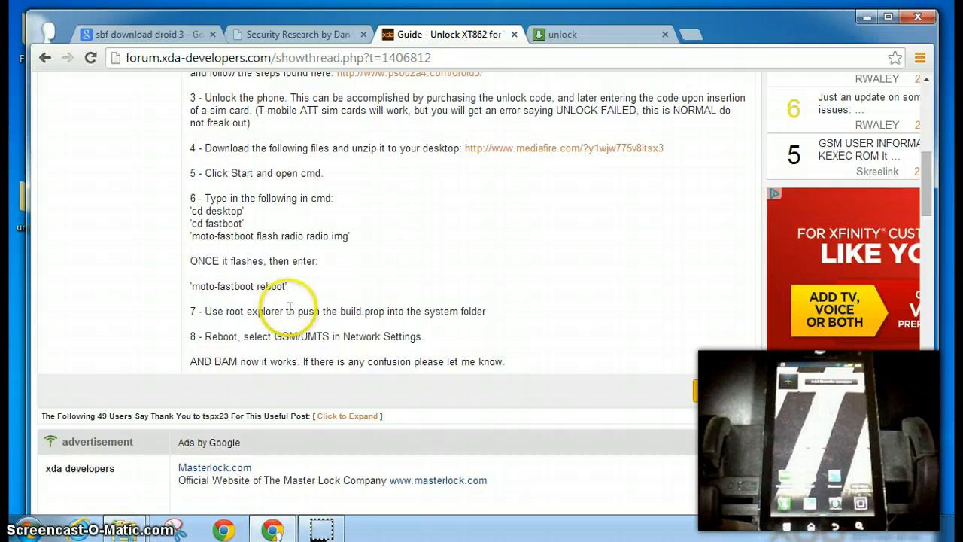
mouse_move(376, 314)
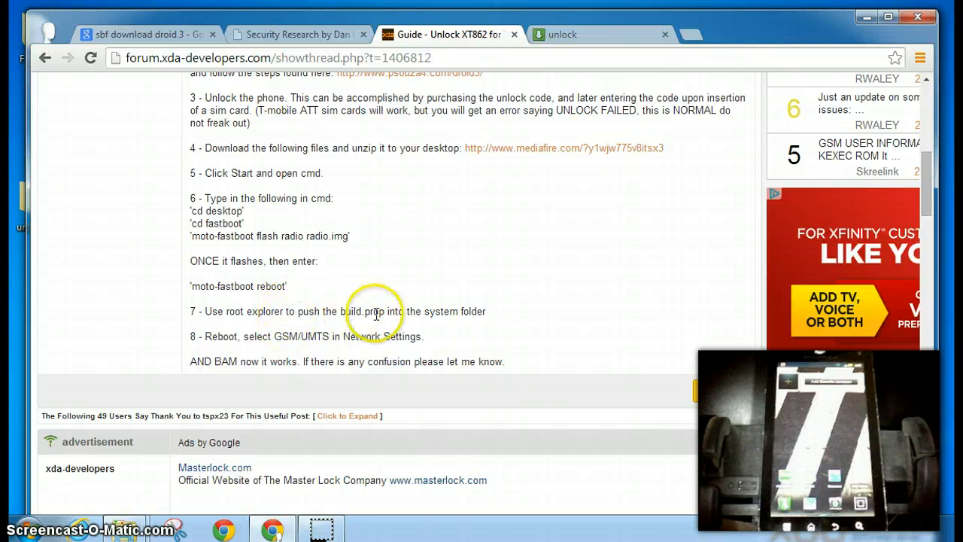
mouse_move(497, 327)
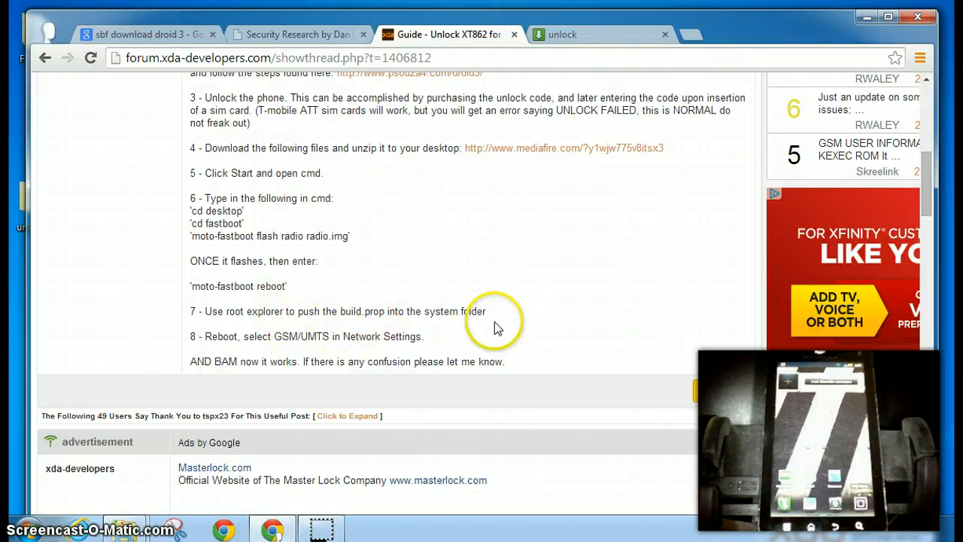
mouse_move(64, 355)
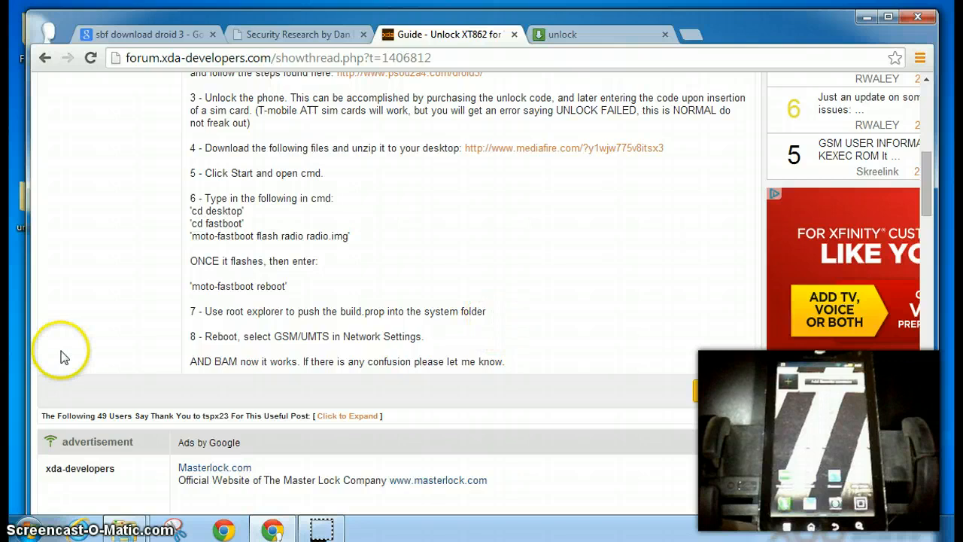
mouse_move(523, 293)
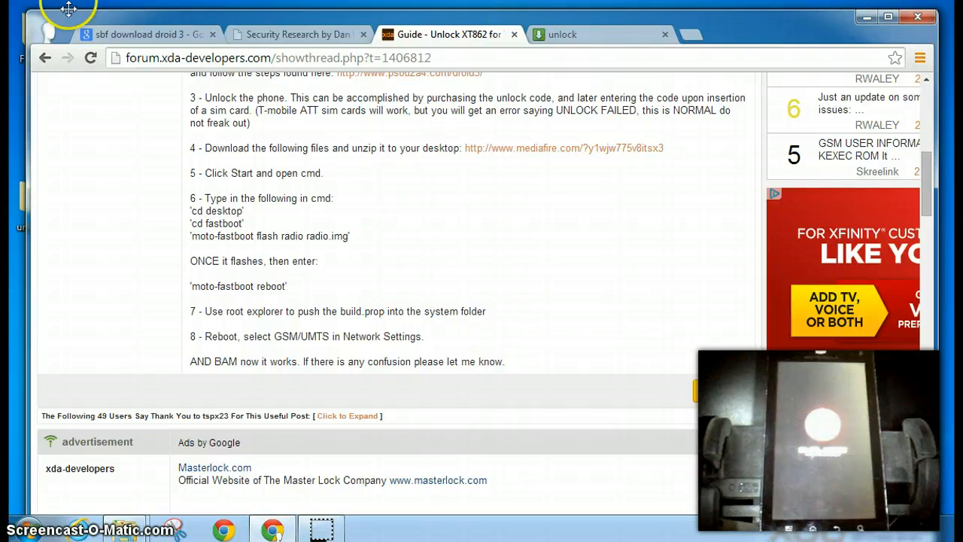
mouse_move(480, 308)
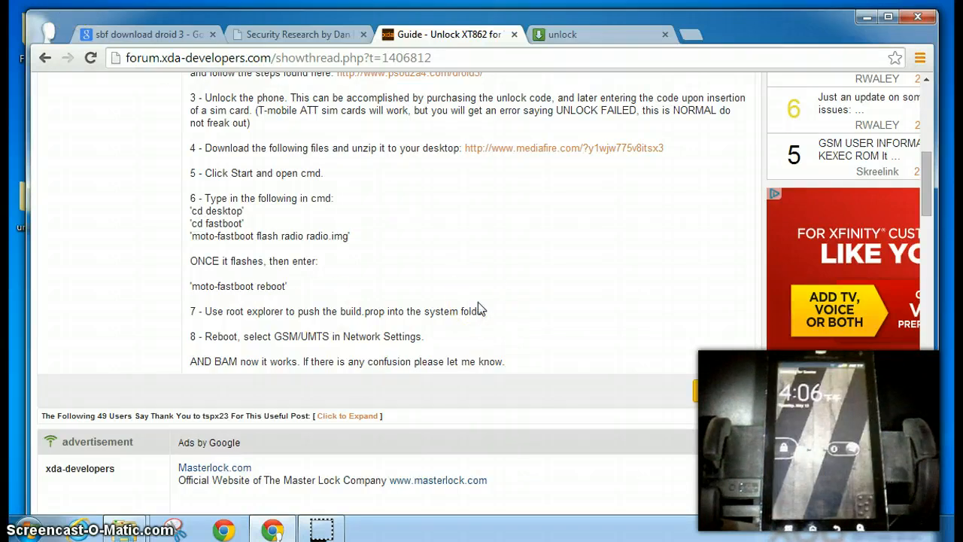